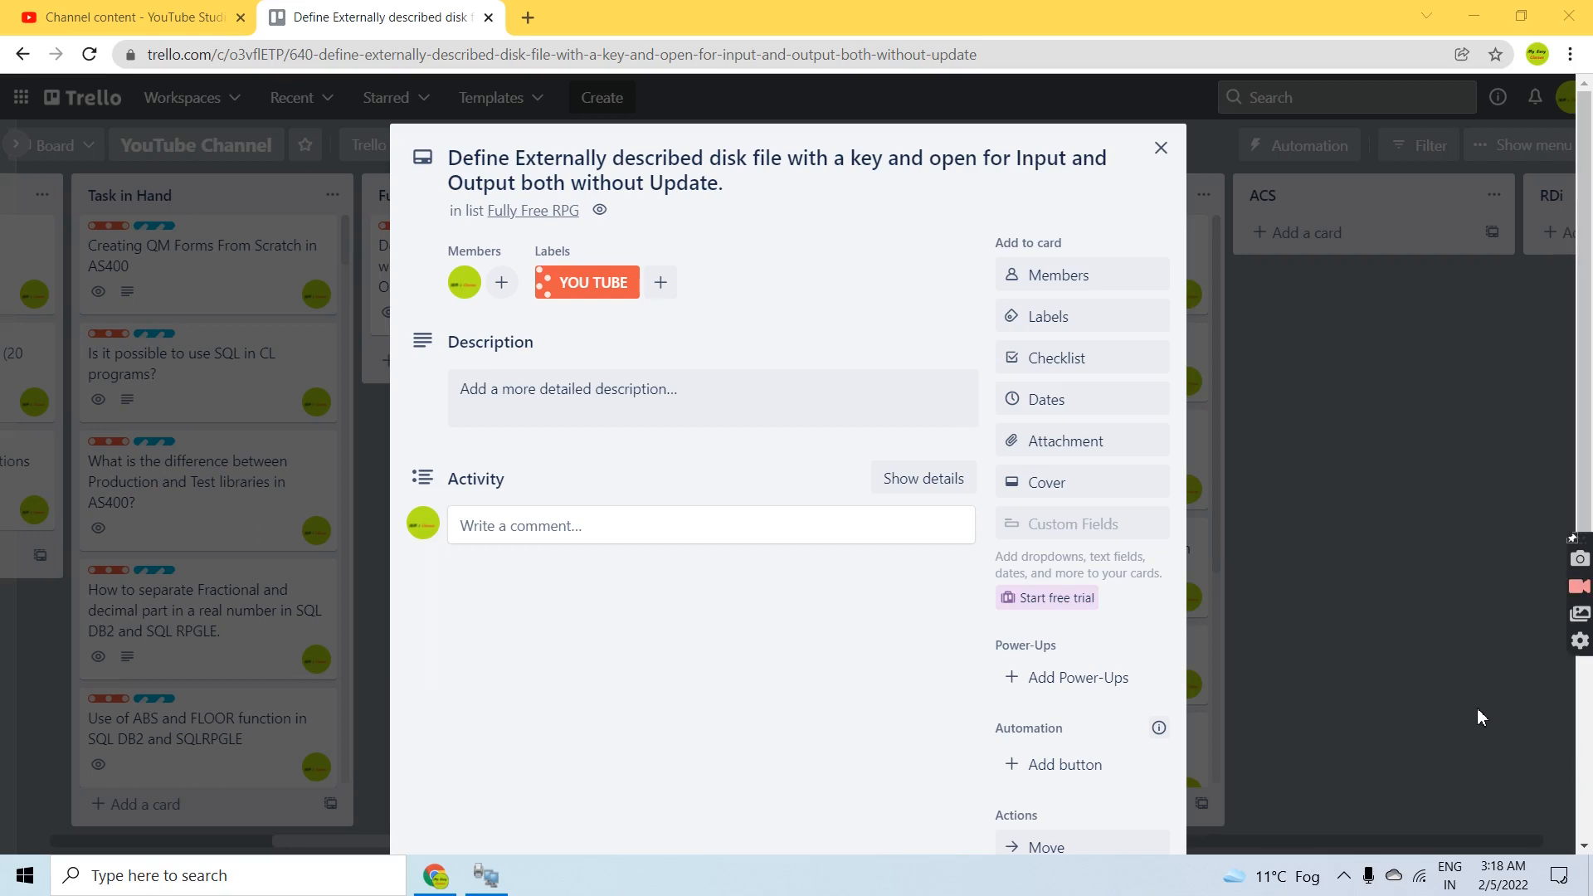
{"action": "mouse_move", "coordinate": [1453, 712]}
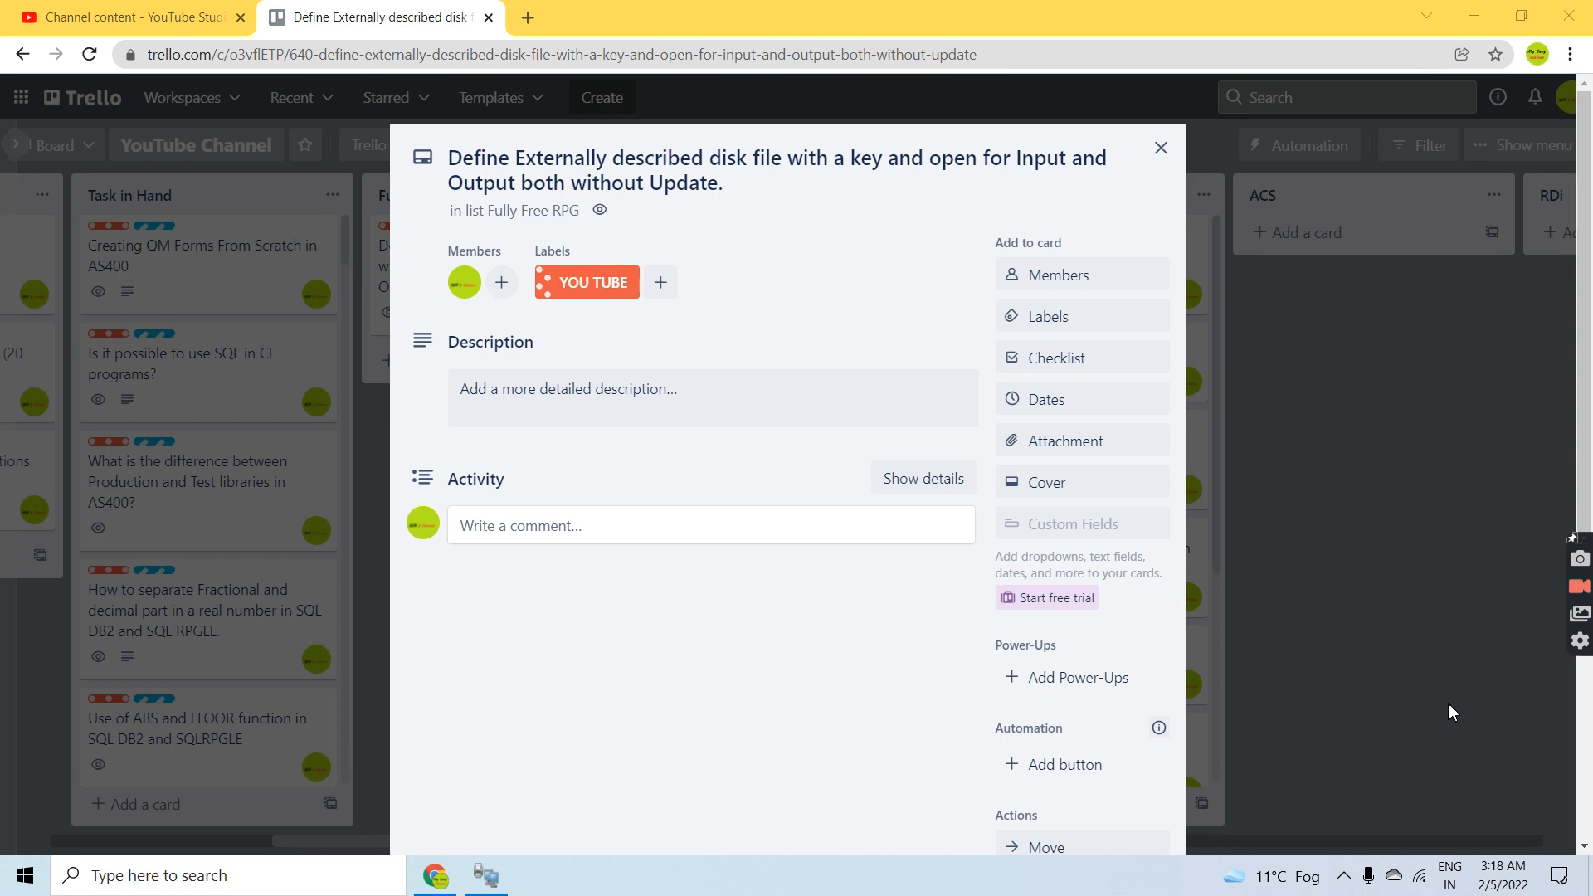
{"action": "mouse_move", "coordinate": [1322, 687]}
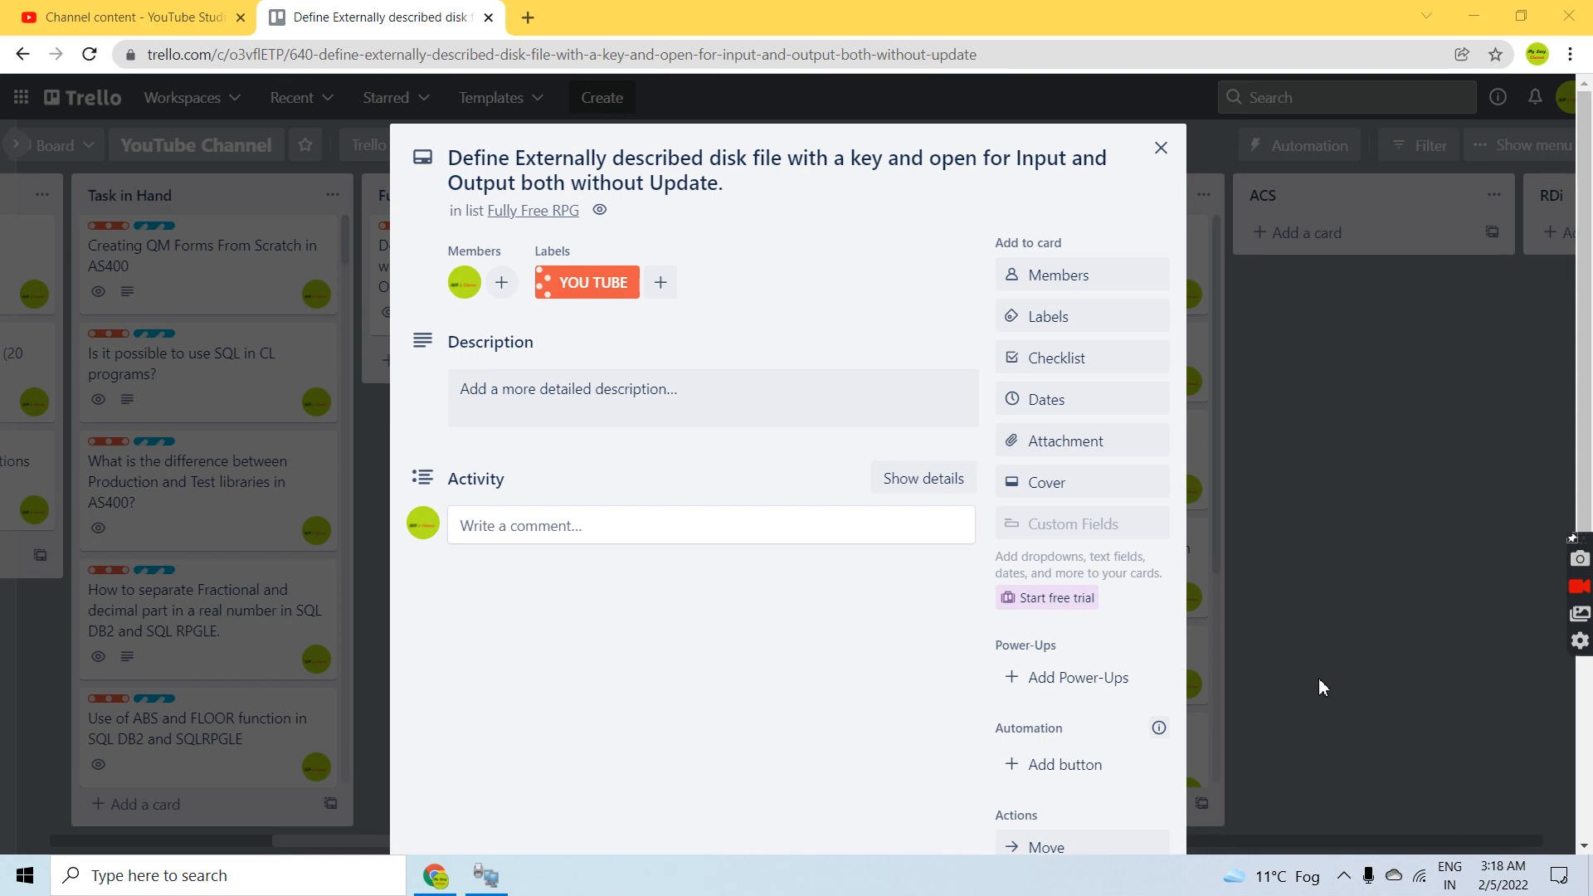
{"action": "mouse_move", "coordinate": [893, 508]}
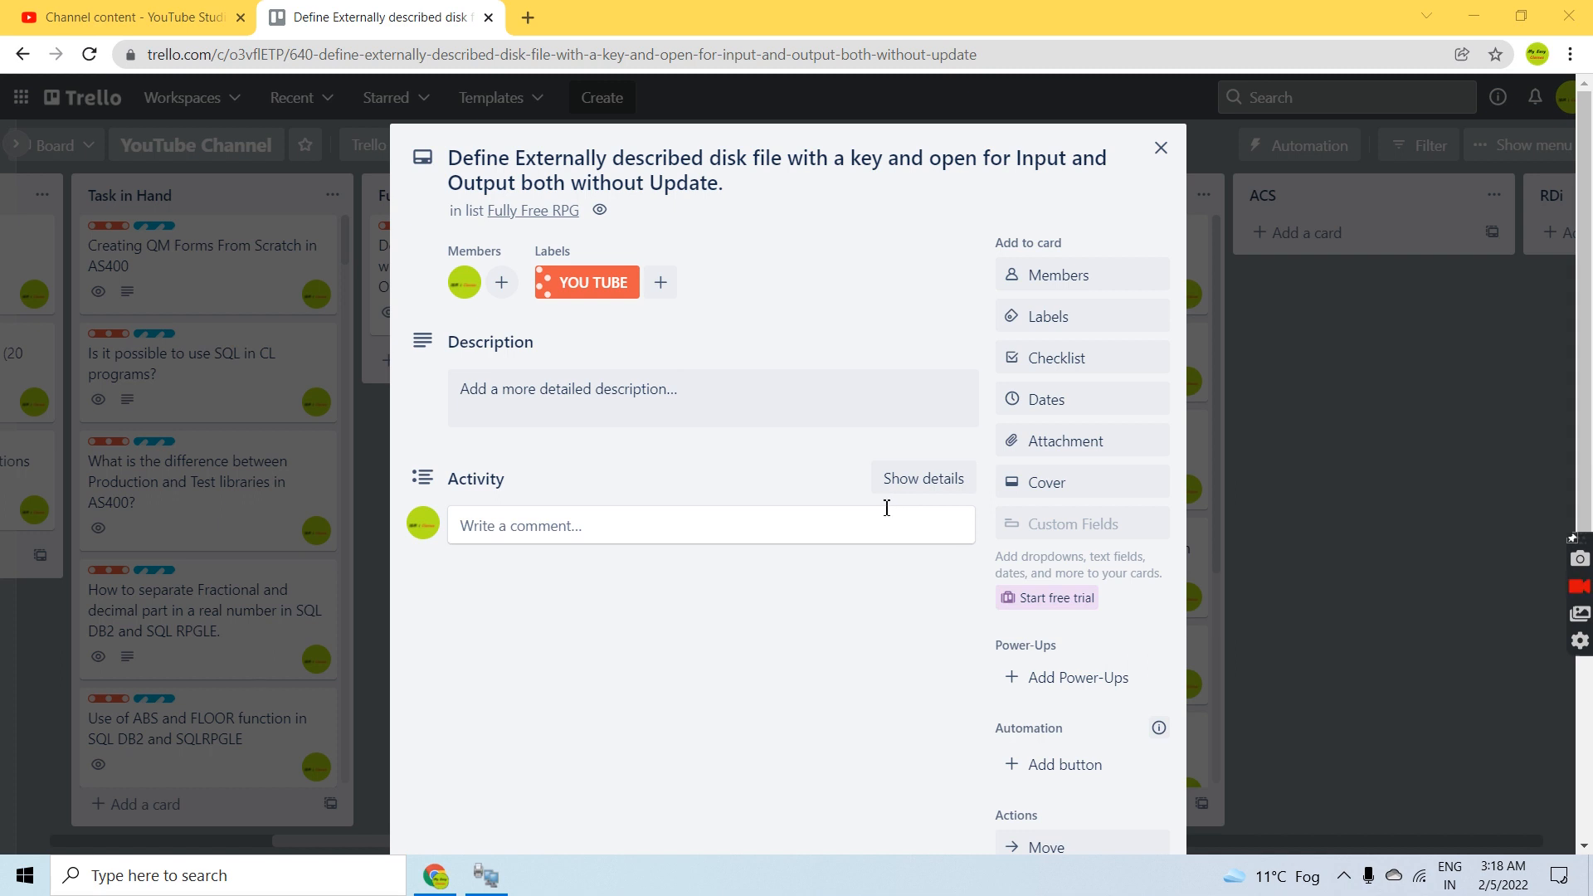
{"action": "mouse_move", "coordinate": [882, 533]}
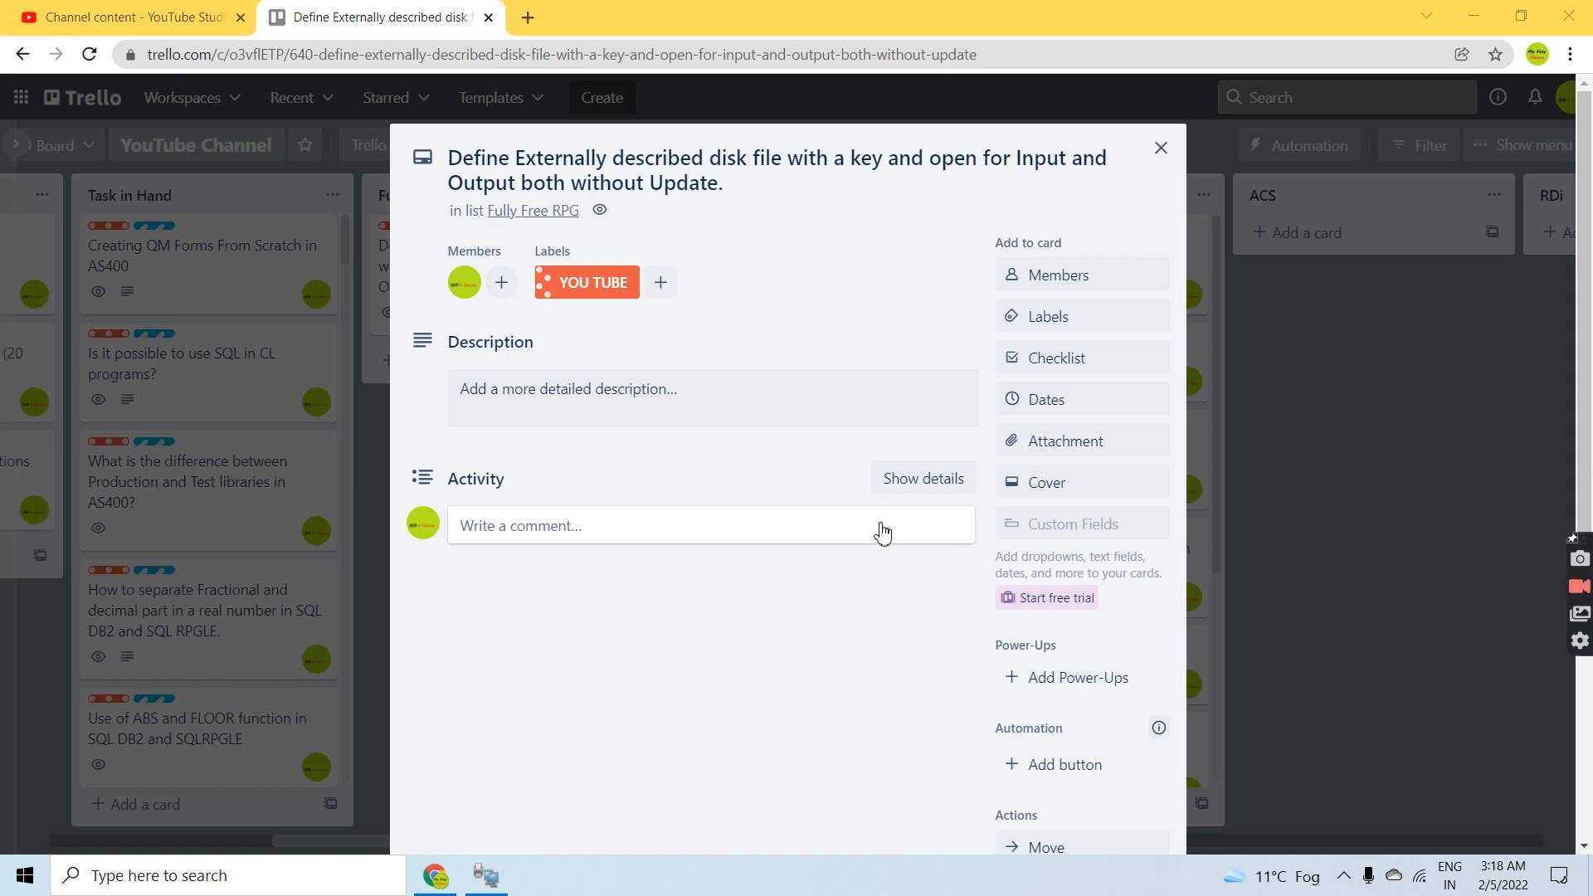
{"action": "mouse_move", "coordinate": [737, 207]}
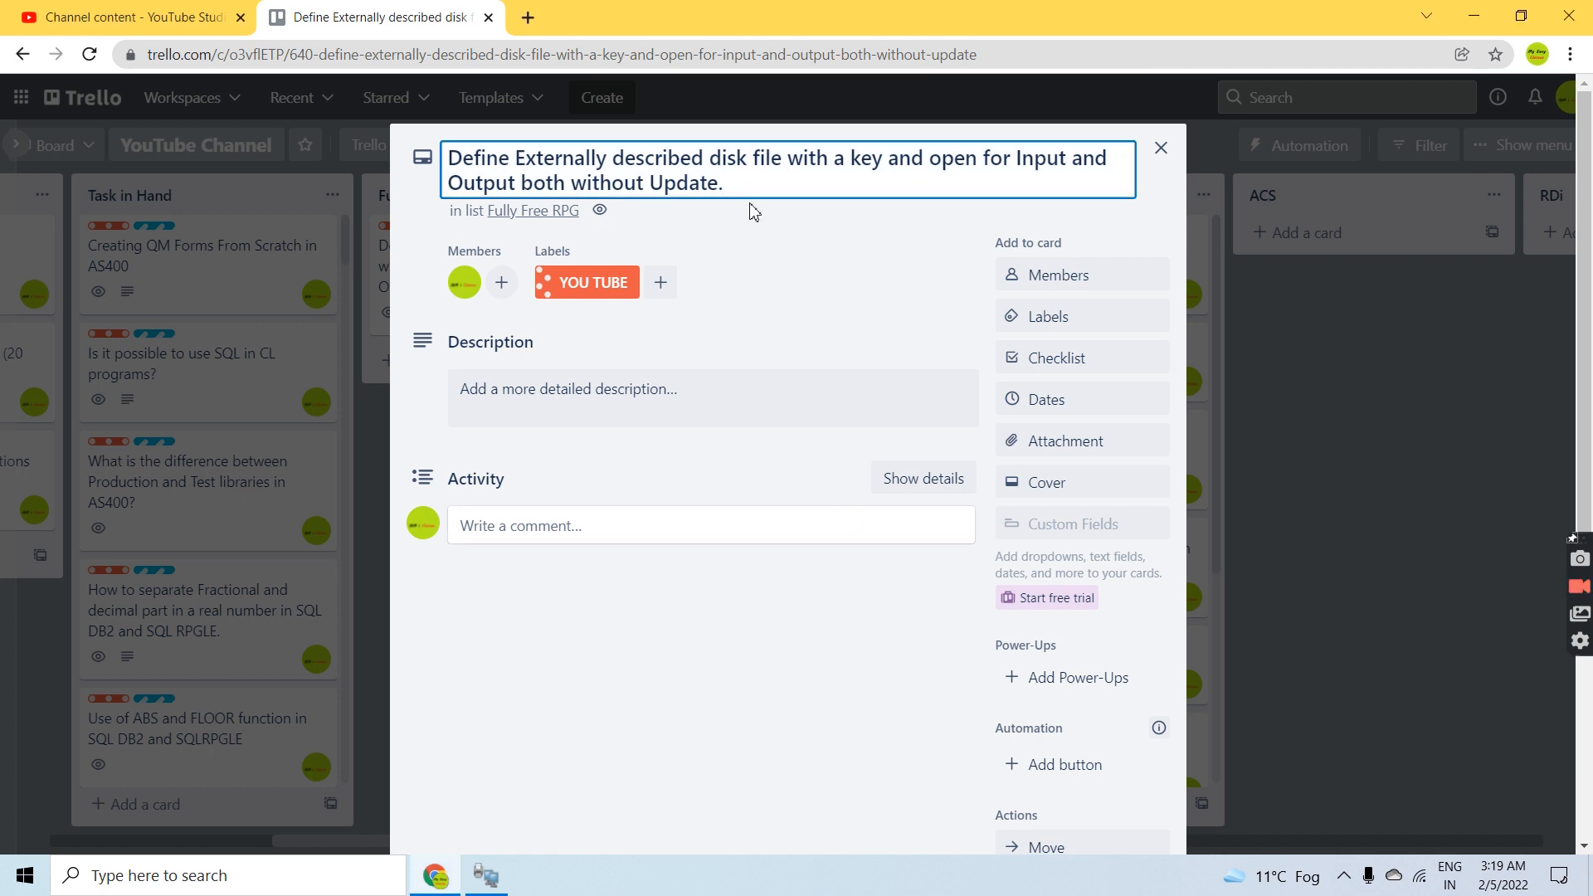
- Append "Fixed vs Fully Free RPG" to the keyed input/output disk file card title
{"action": "type", "text": "Fixed"}
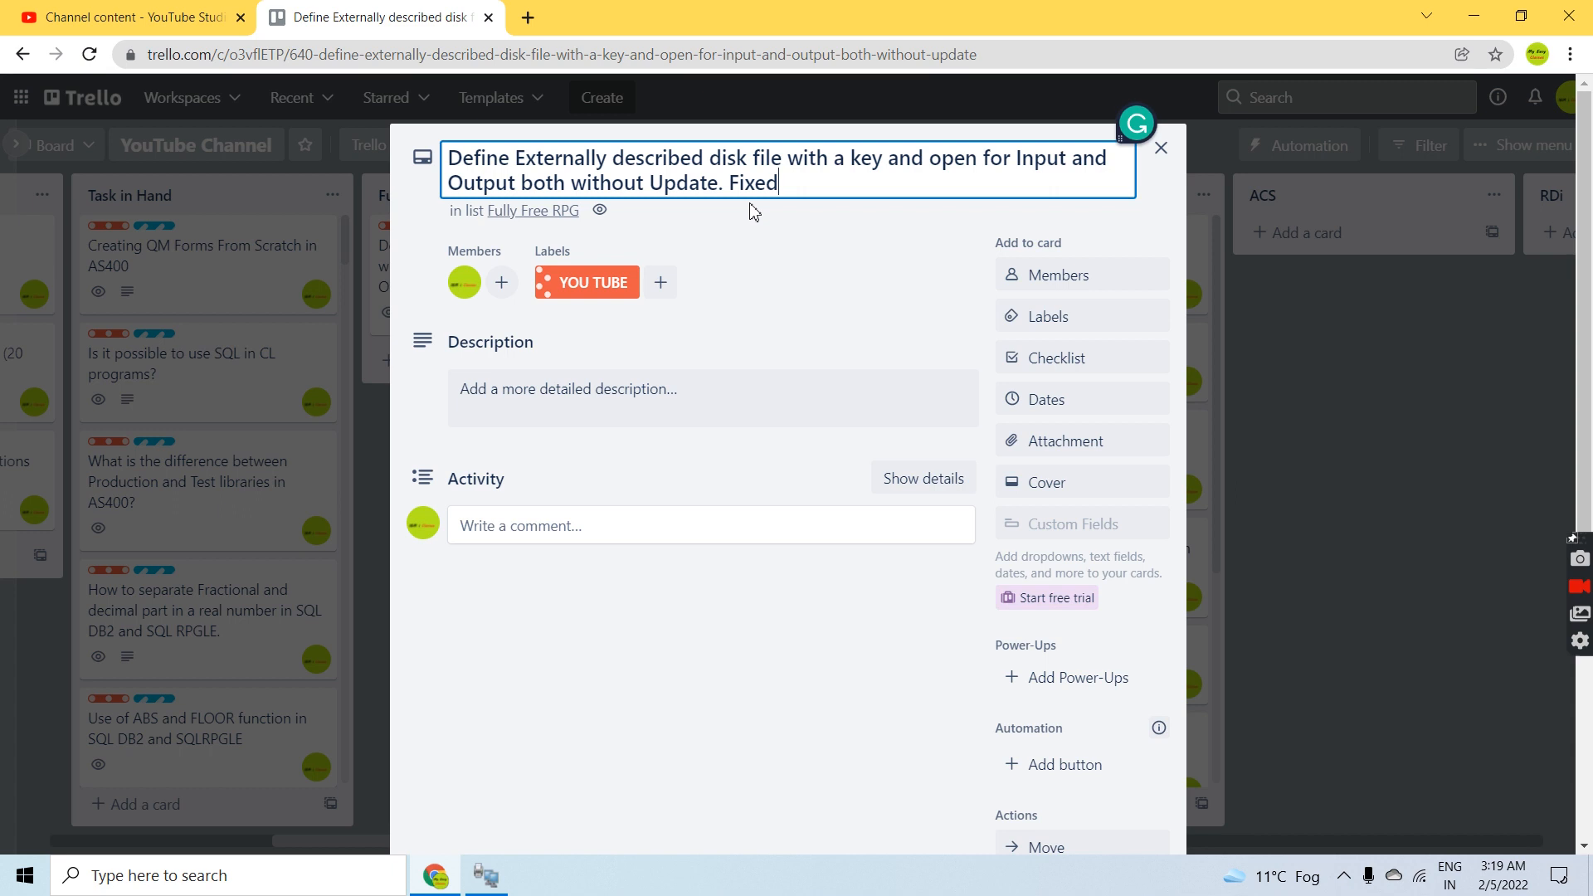
{"action": "type", "text": "vs"}
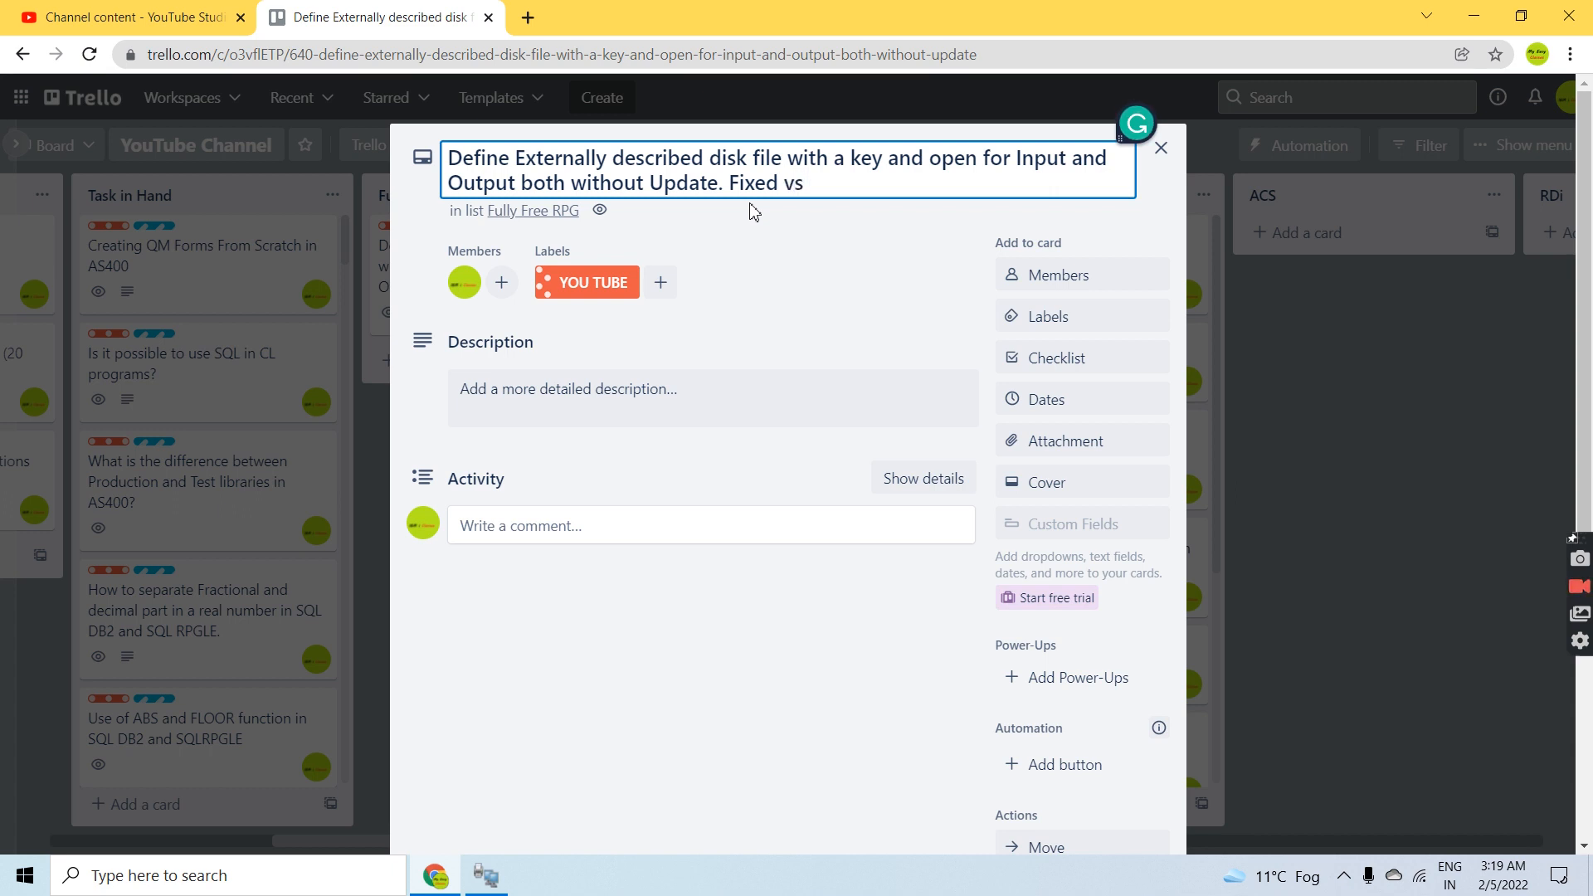
{"action": "type", "text": "Fully Free RPG"}
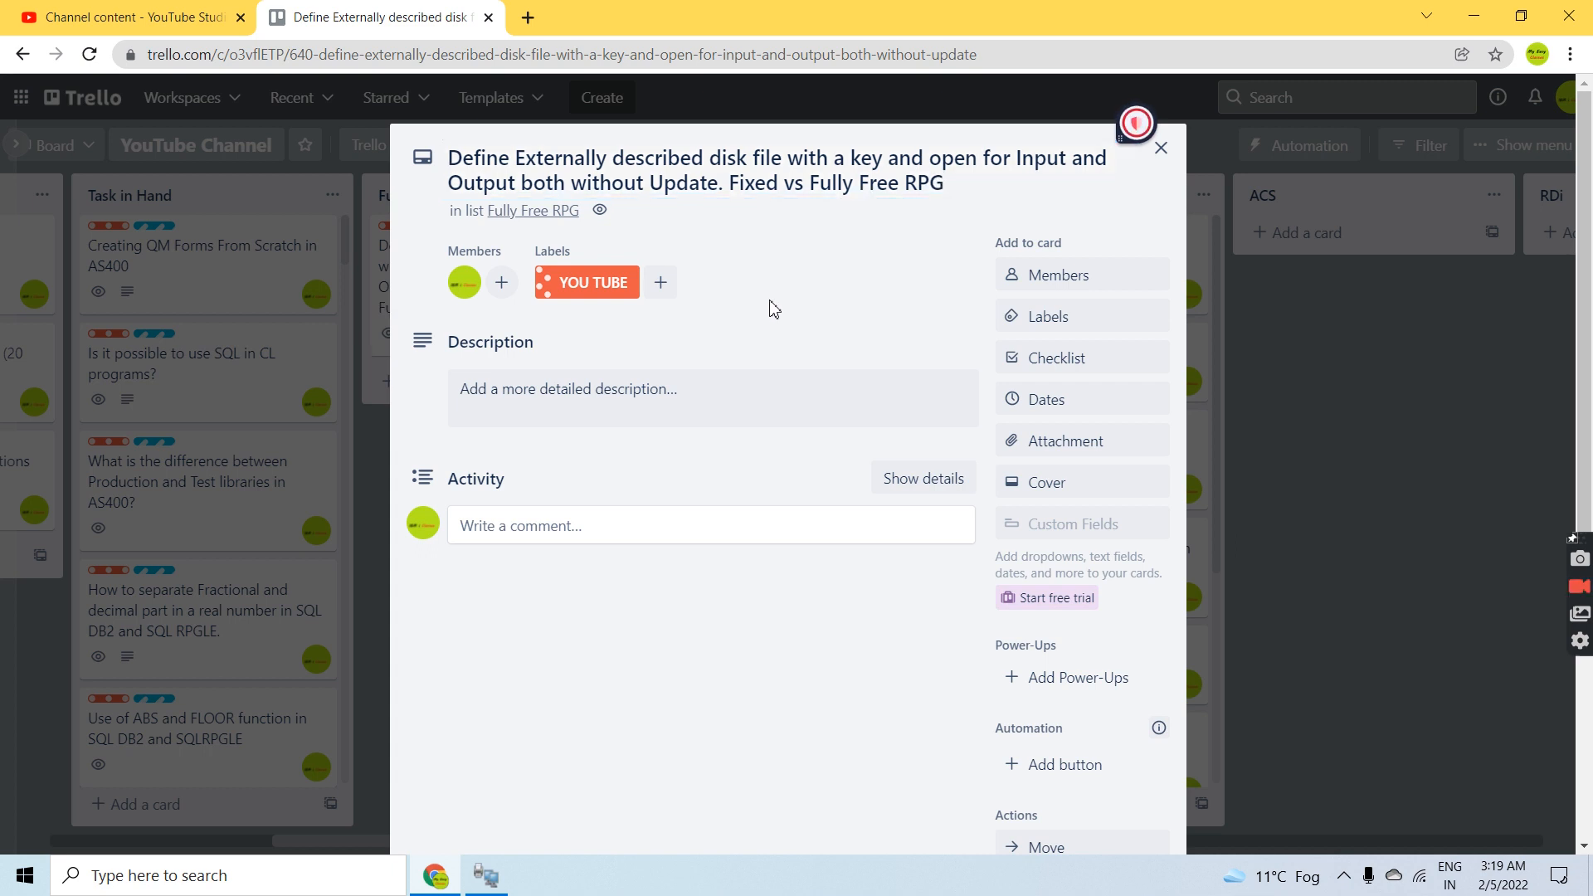
{"action": "mouse_move", "coordinate": [488, 874]}
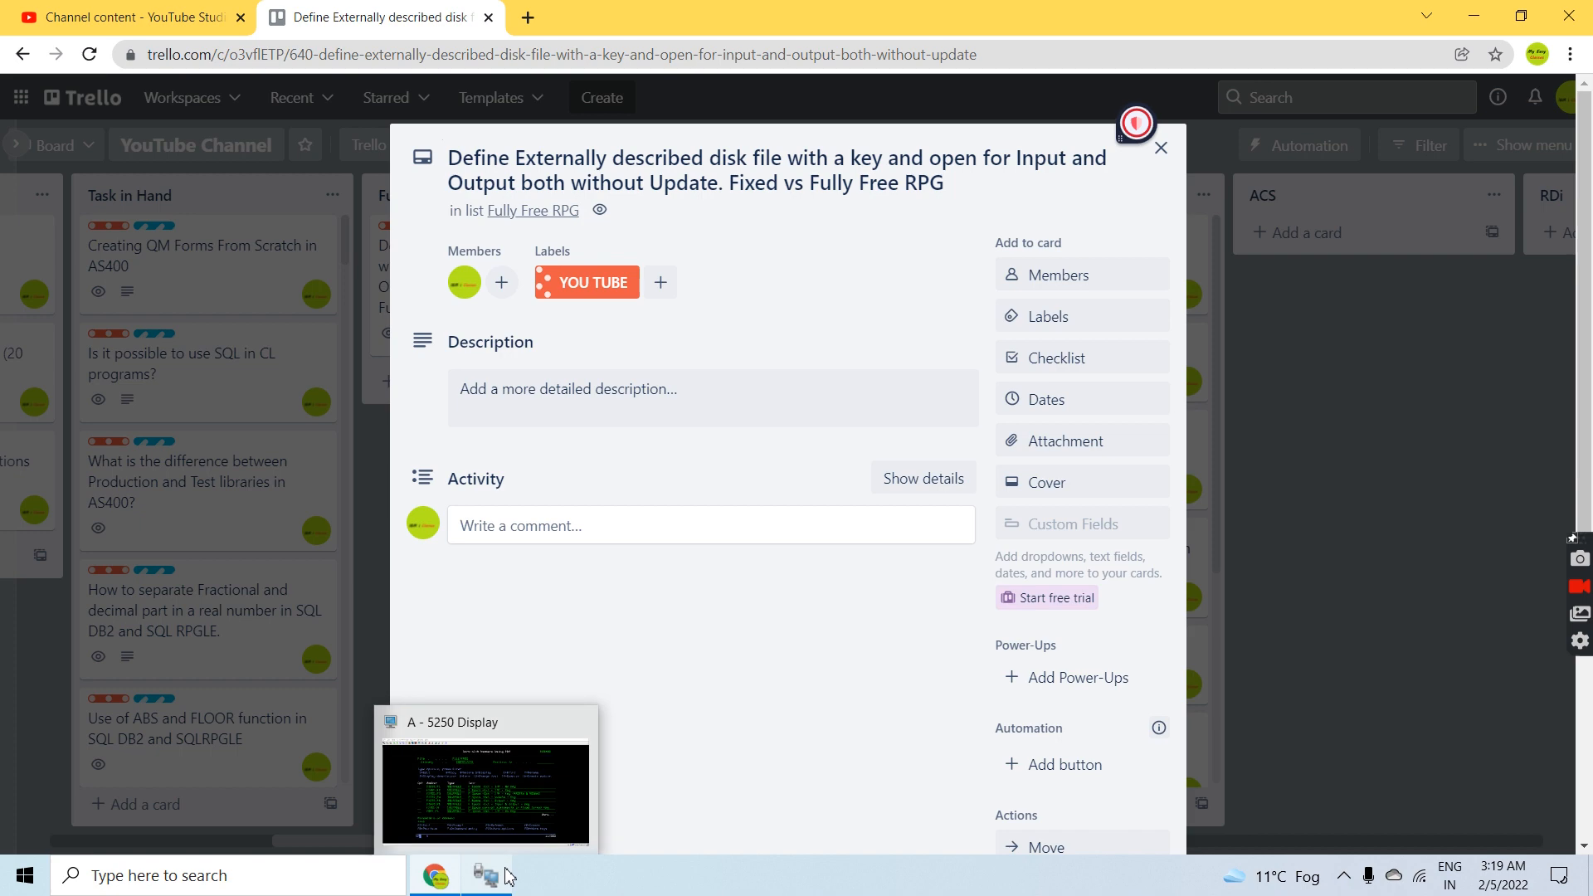
- Switch to the 5250 session and edit member FIXED_F6 showing its FILE1 DISK F-spec line
{"action": "left_click", "coordinate": [486, 787]}
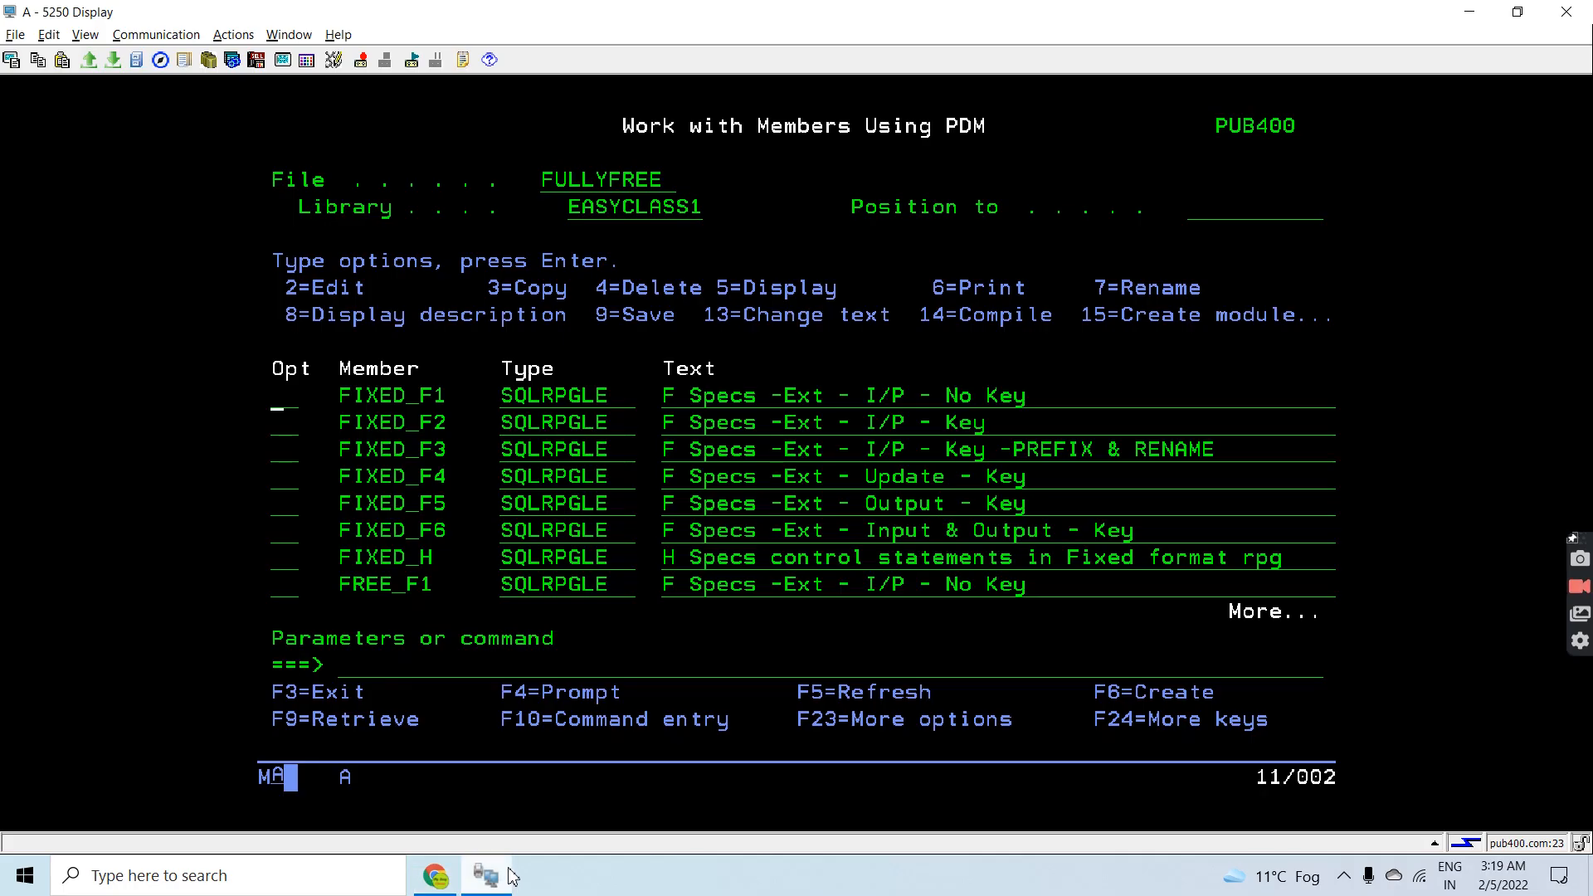
{"action": "left_click", "coordinate": [284, 513]}
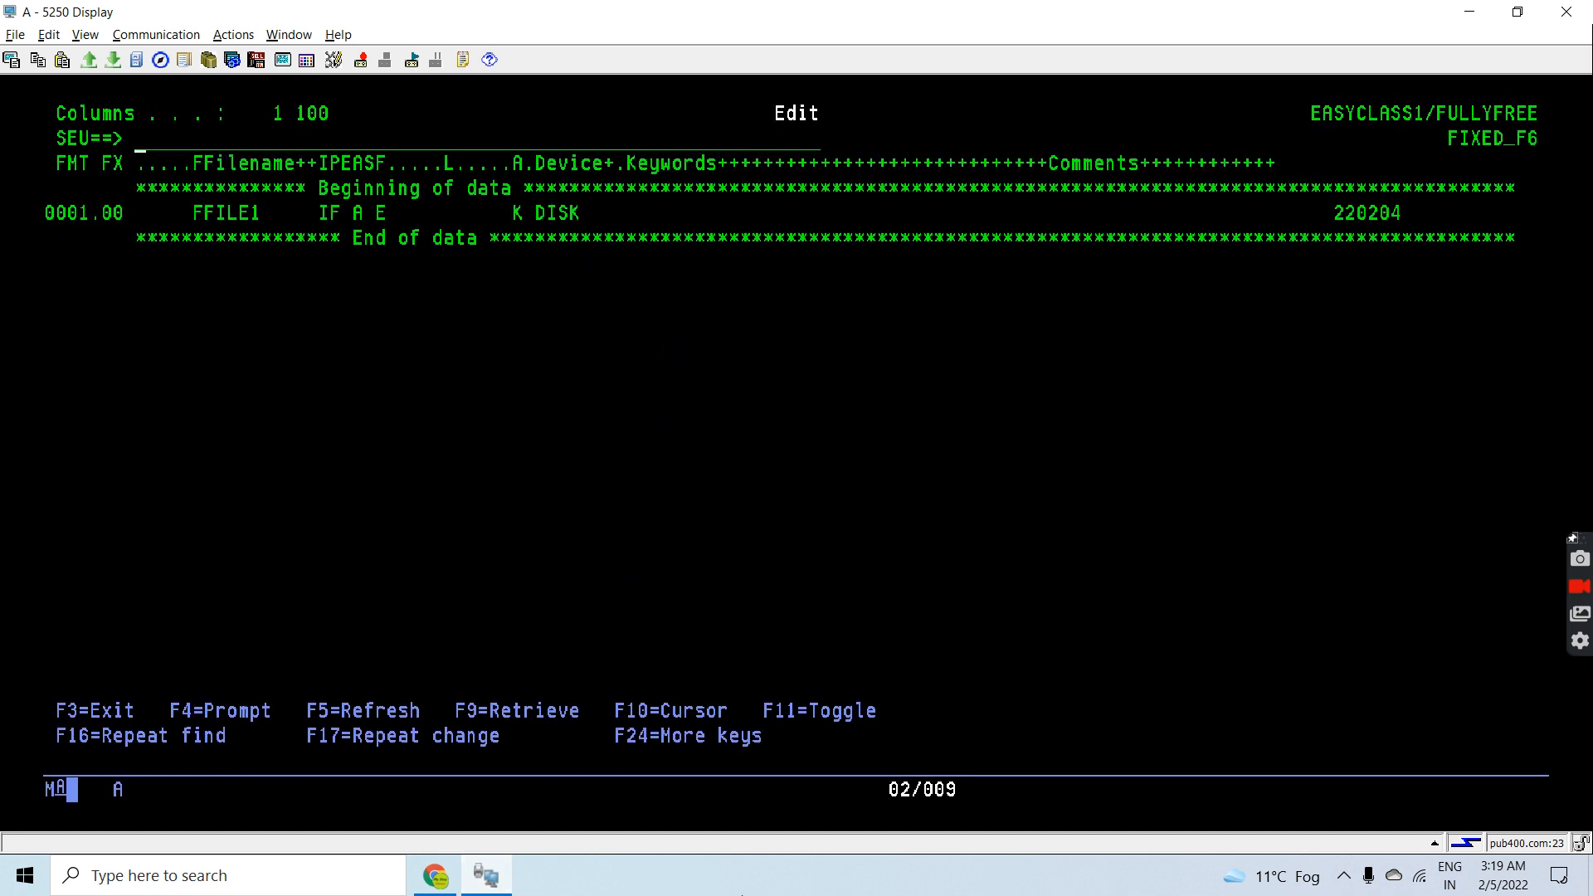
{"action": "mouse_move", "coordinate": [171, 531]}
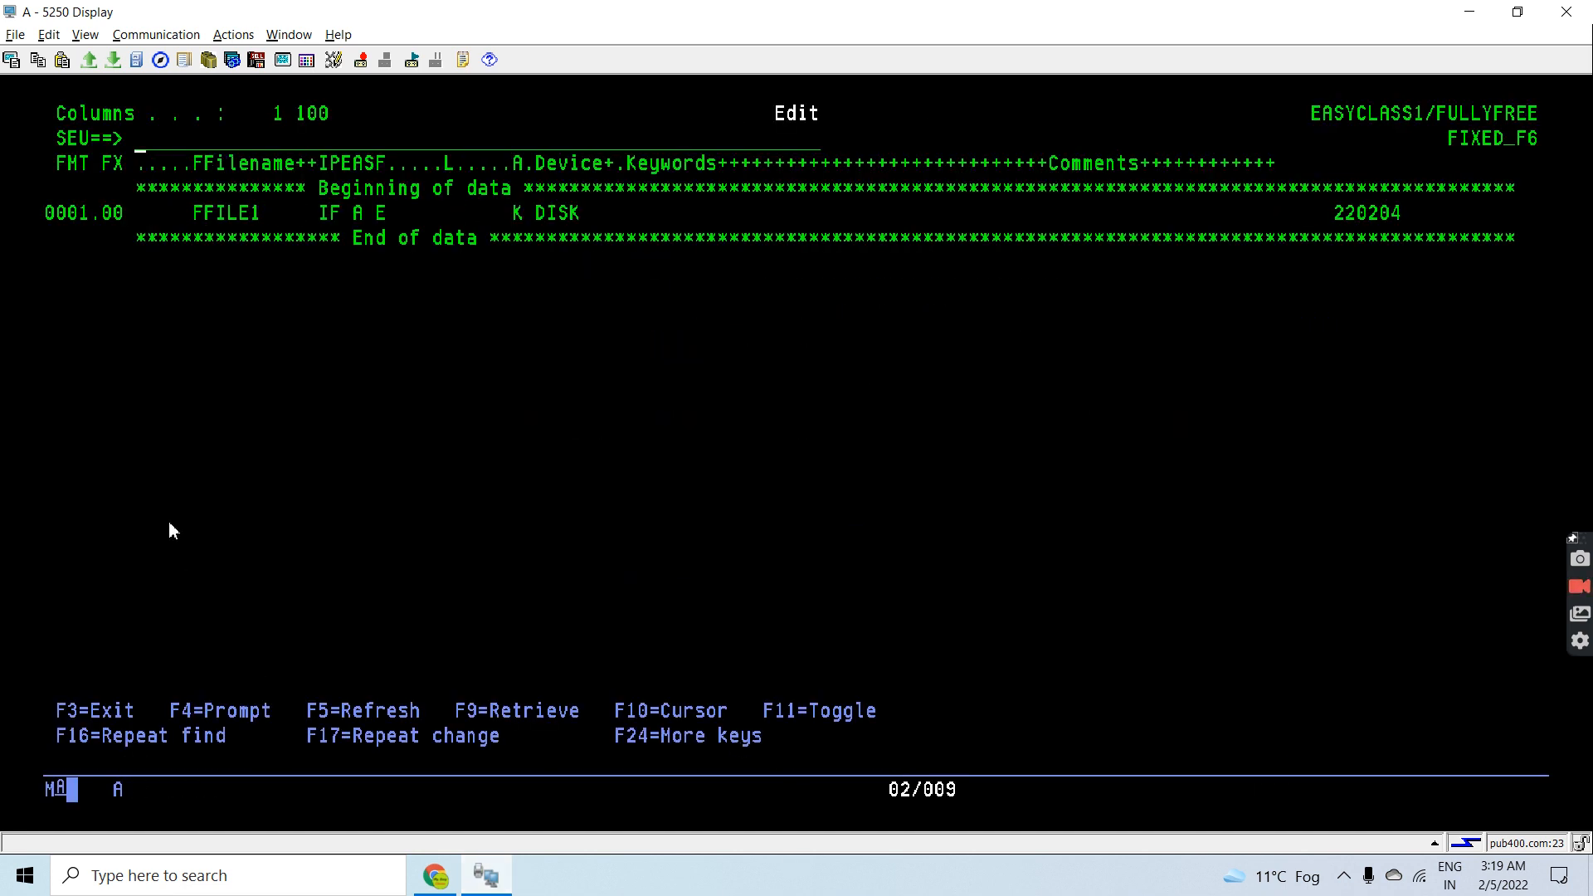
{"action": "mouse_move", "coordinate": [193, 239]}
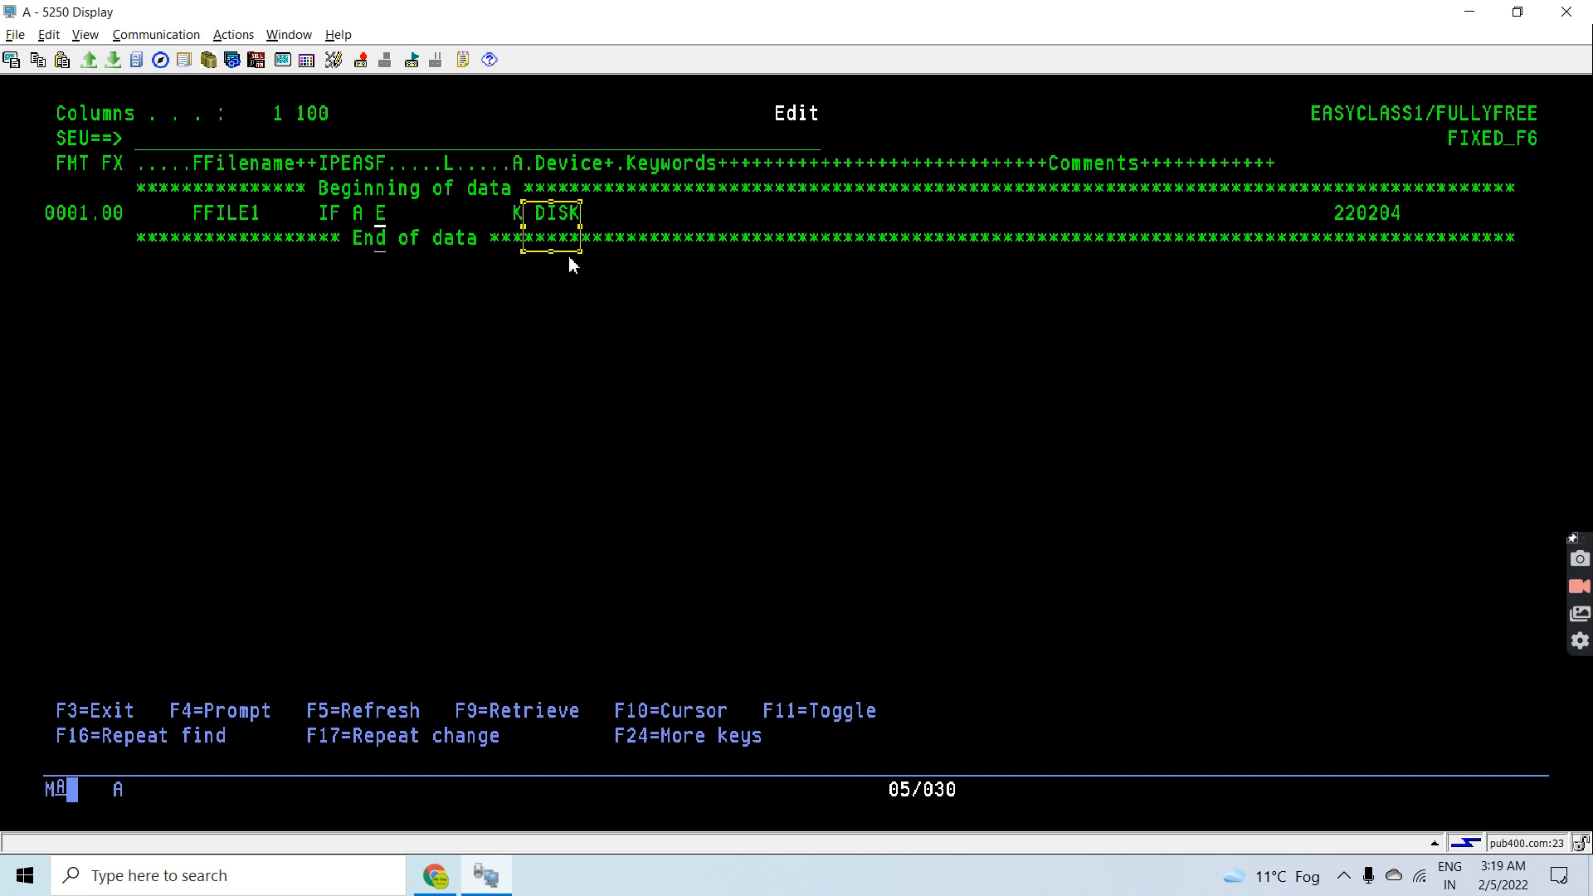
- Prompt the FILE1 F-spec fields with F4, then return to the FULLYFREE member list
{"action": "key", "text": "F4"}
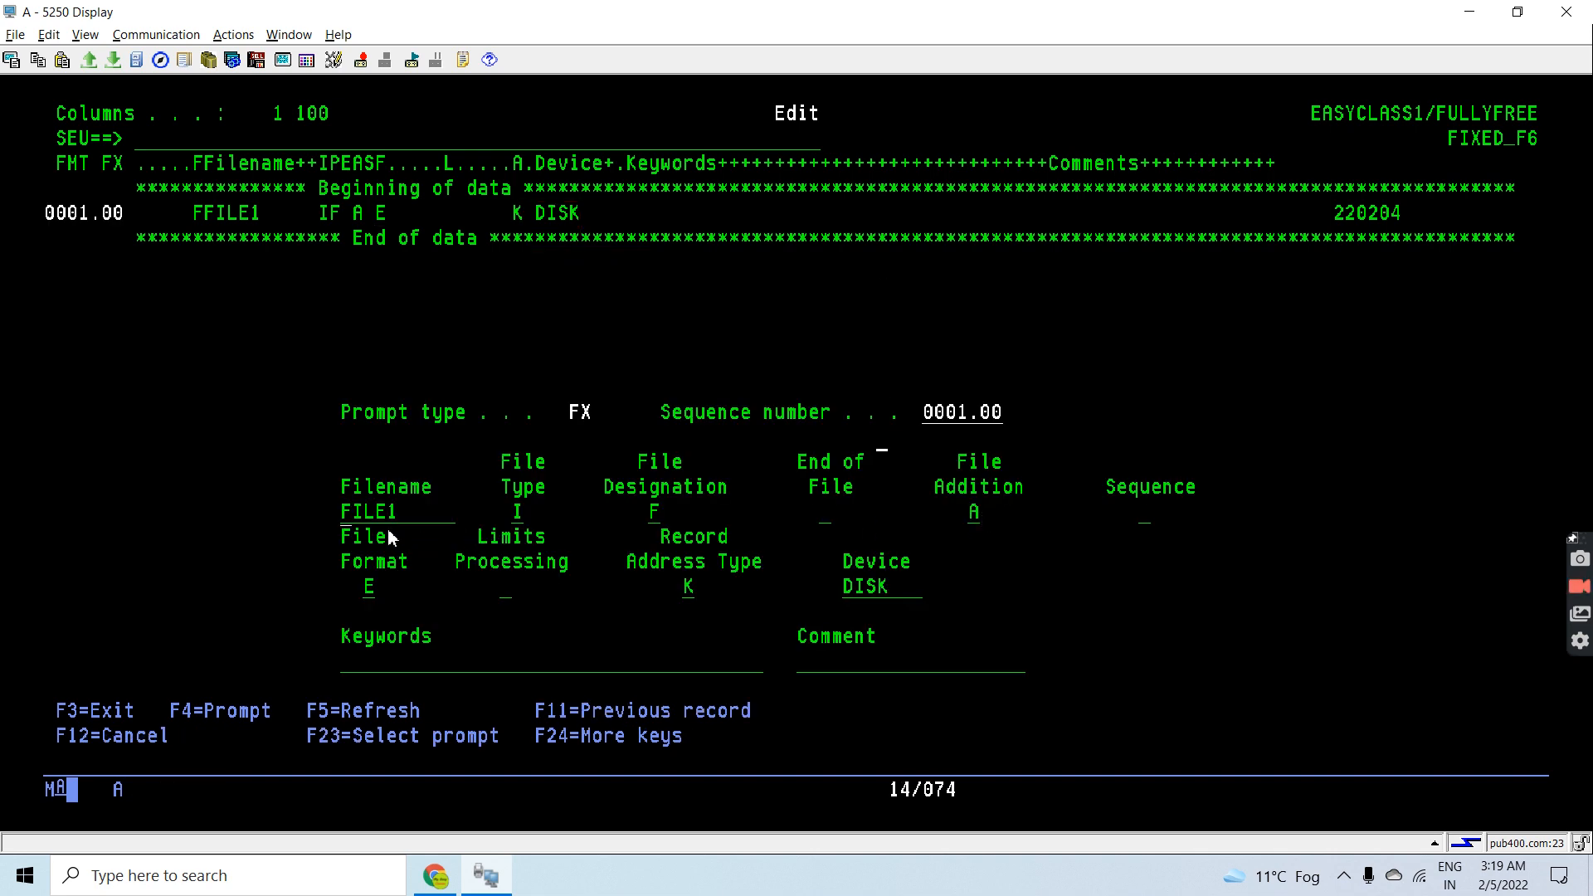
{"action": "mouse_move", "coordinate": [665, 519]}
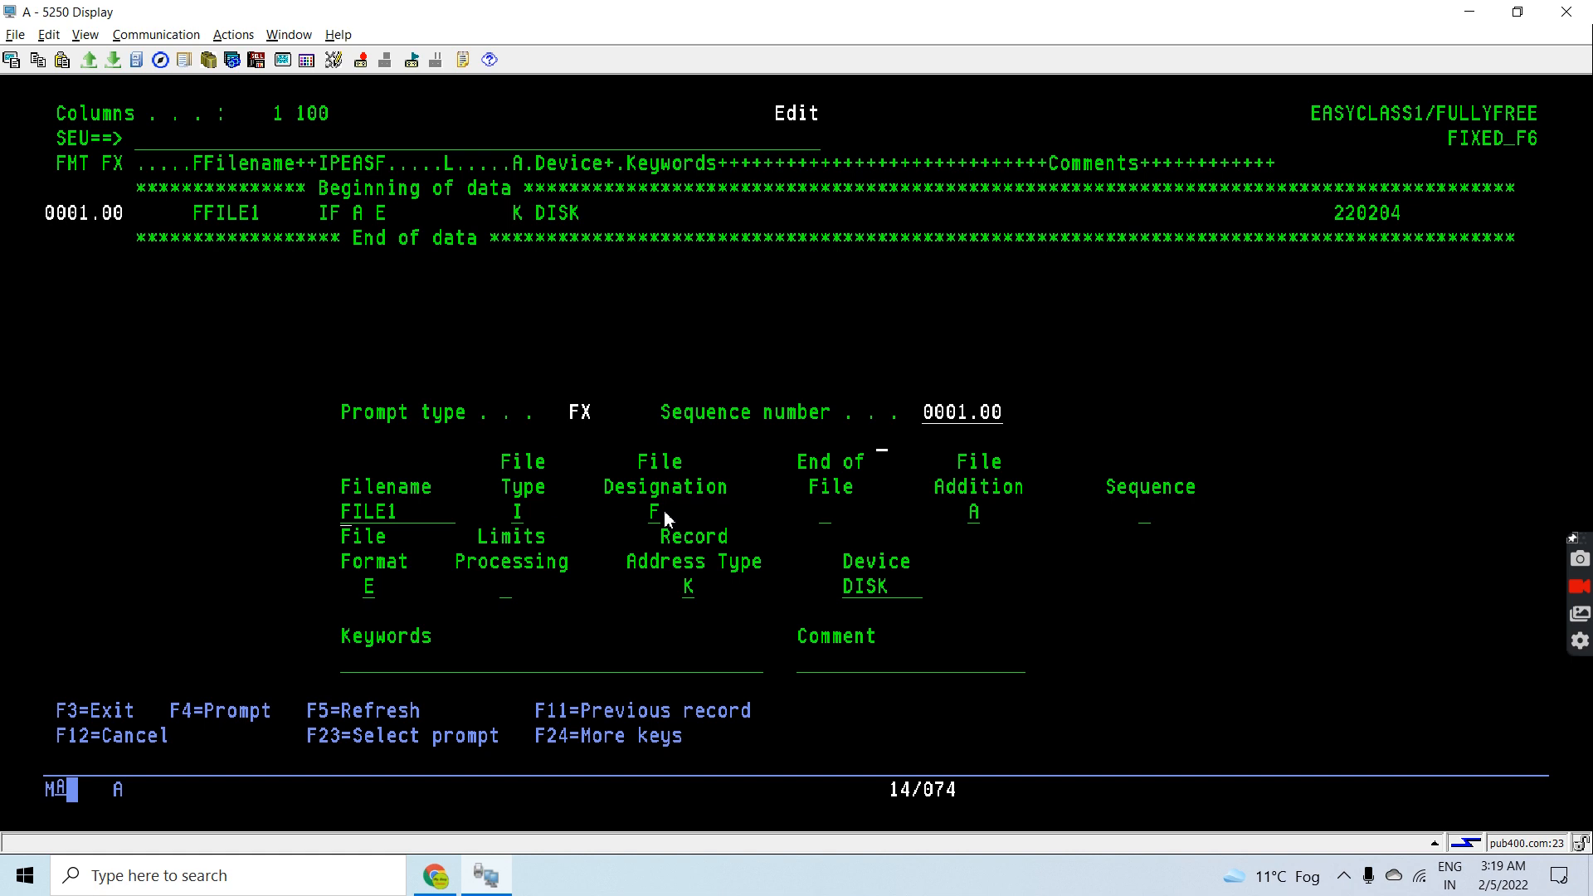
{"action": "mouse_move", "coordinate": [981, 533]}
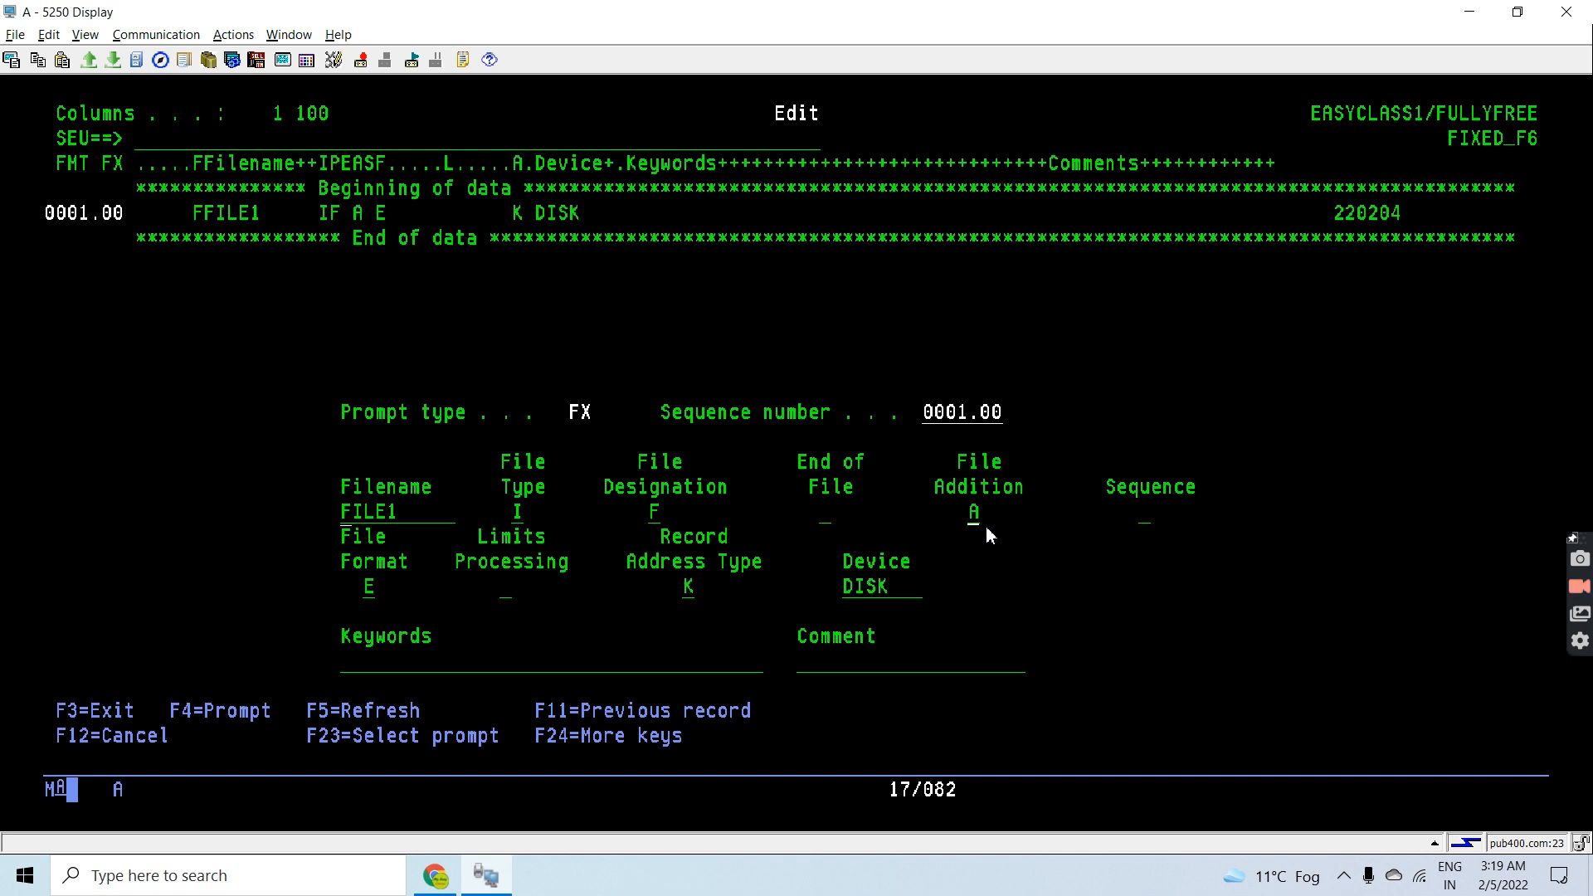
{"action": "mouse_move", "coordinate": [475, 546]}
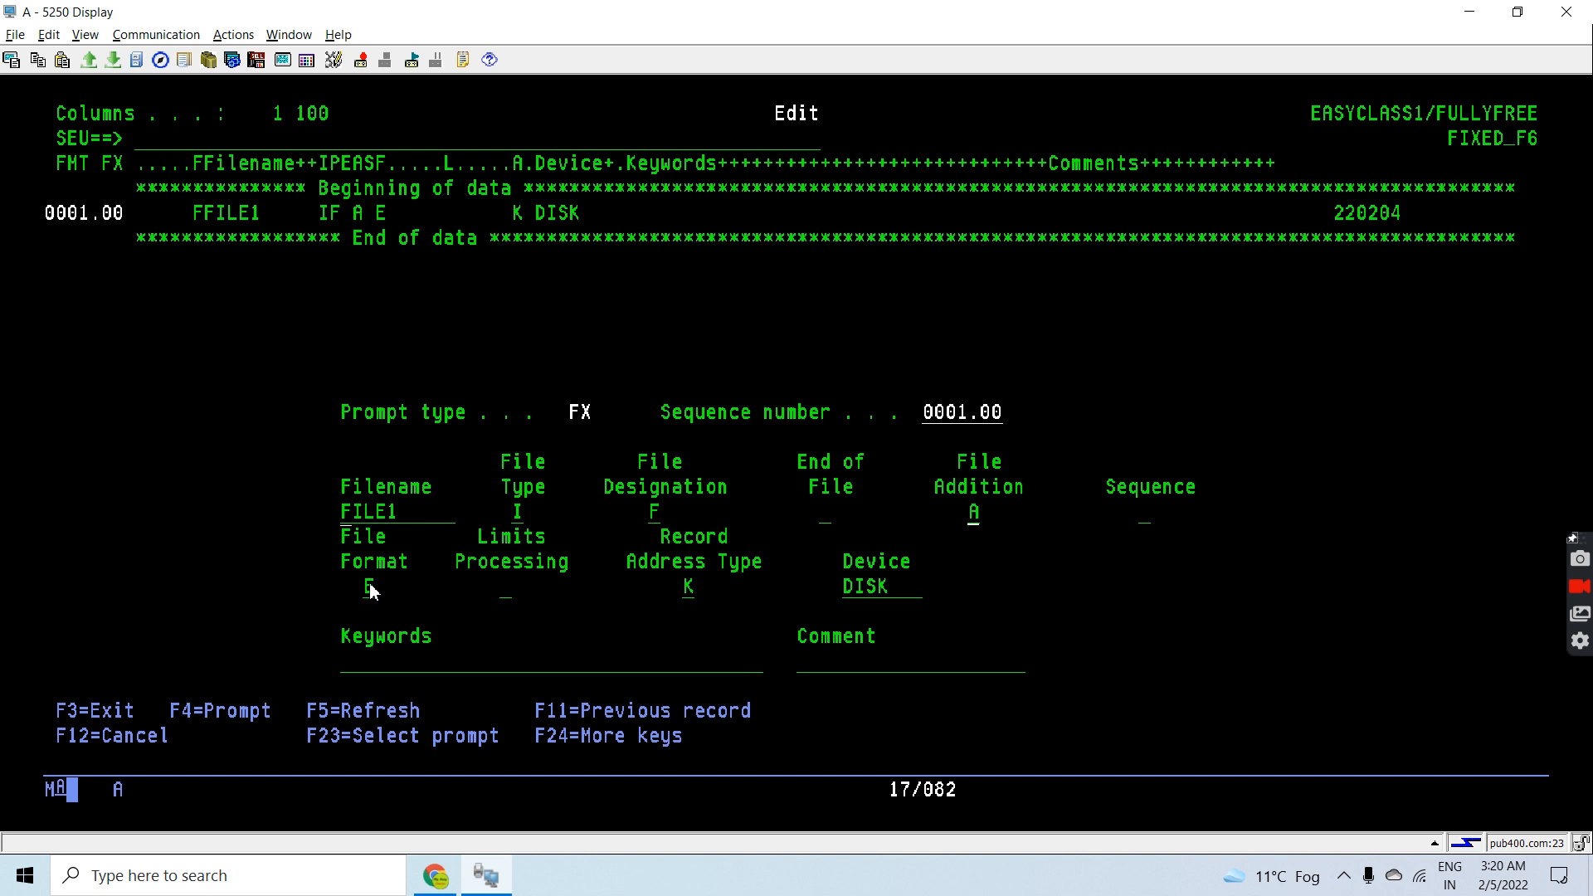
{"action": "type", "text": "E"}
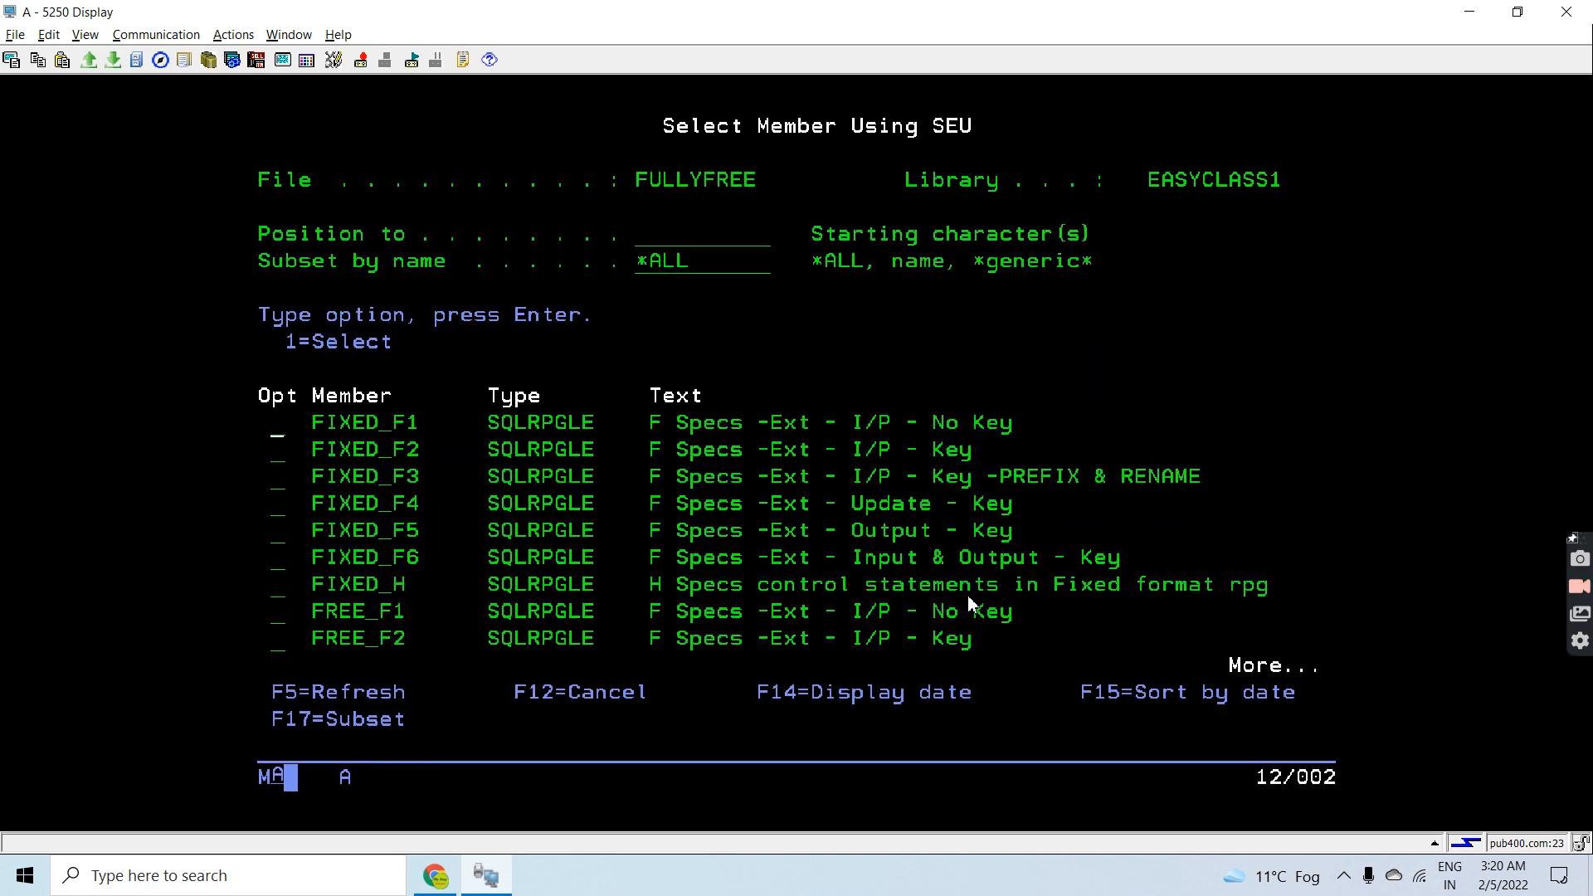
- Browse FREE_F6 beneath FIXED_F6 and highlight FILE1 and KEYED in the DCL-F declaration
{"action": "scroll", "scroll_direction": "down", "scroll_amount": 3}
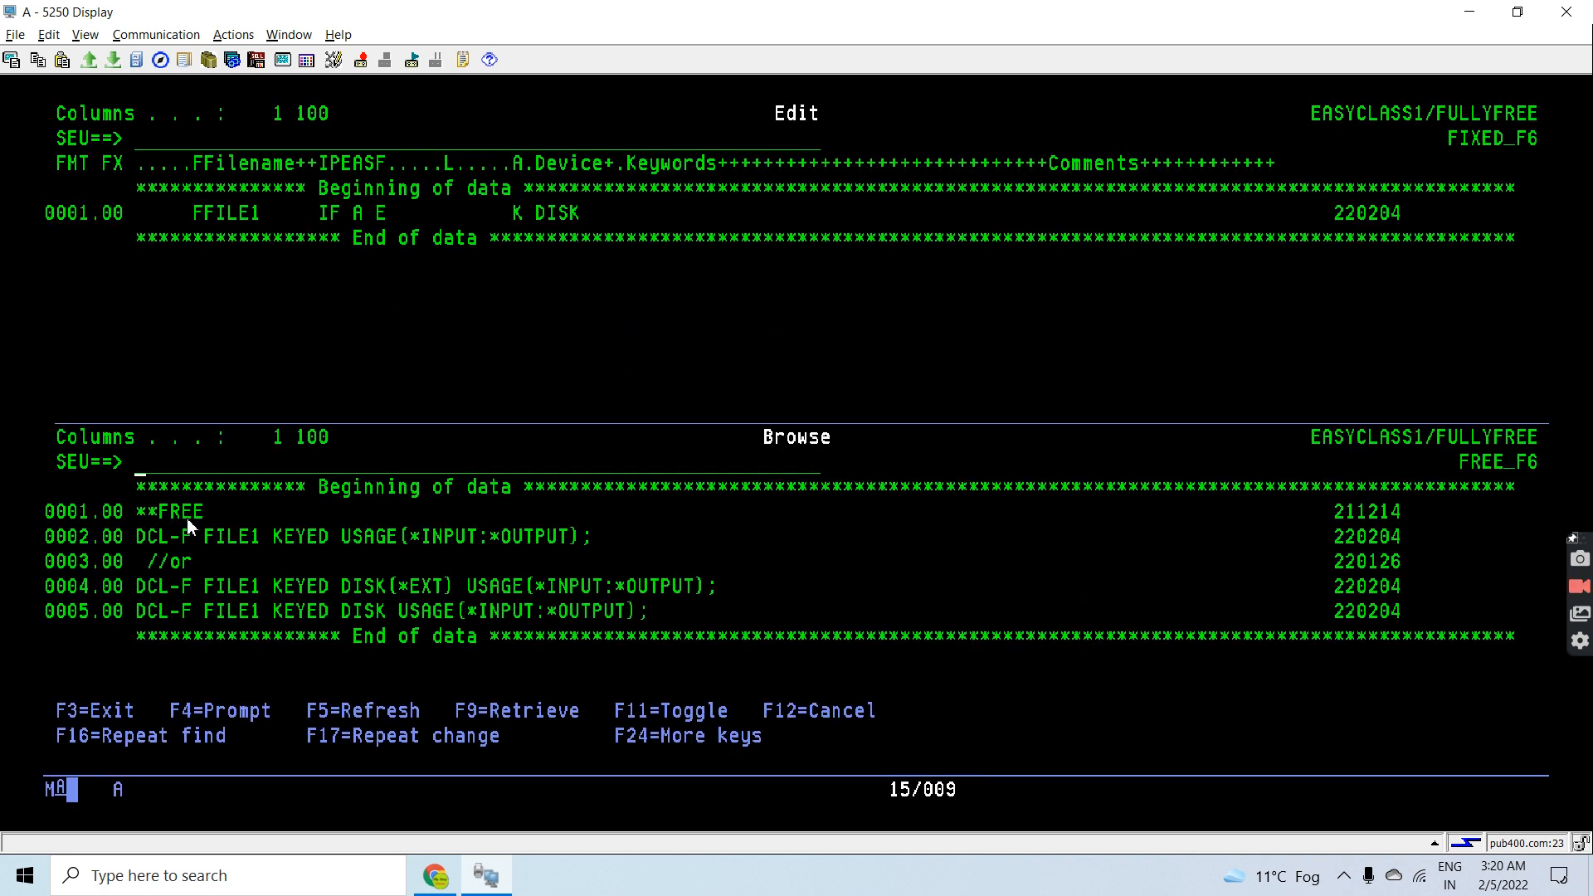
{"action": "mouse_move", "coordinate": [153, 517]}
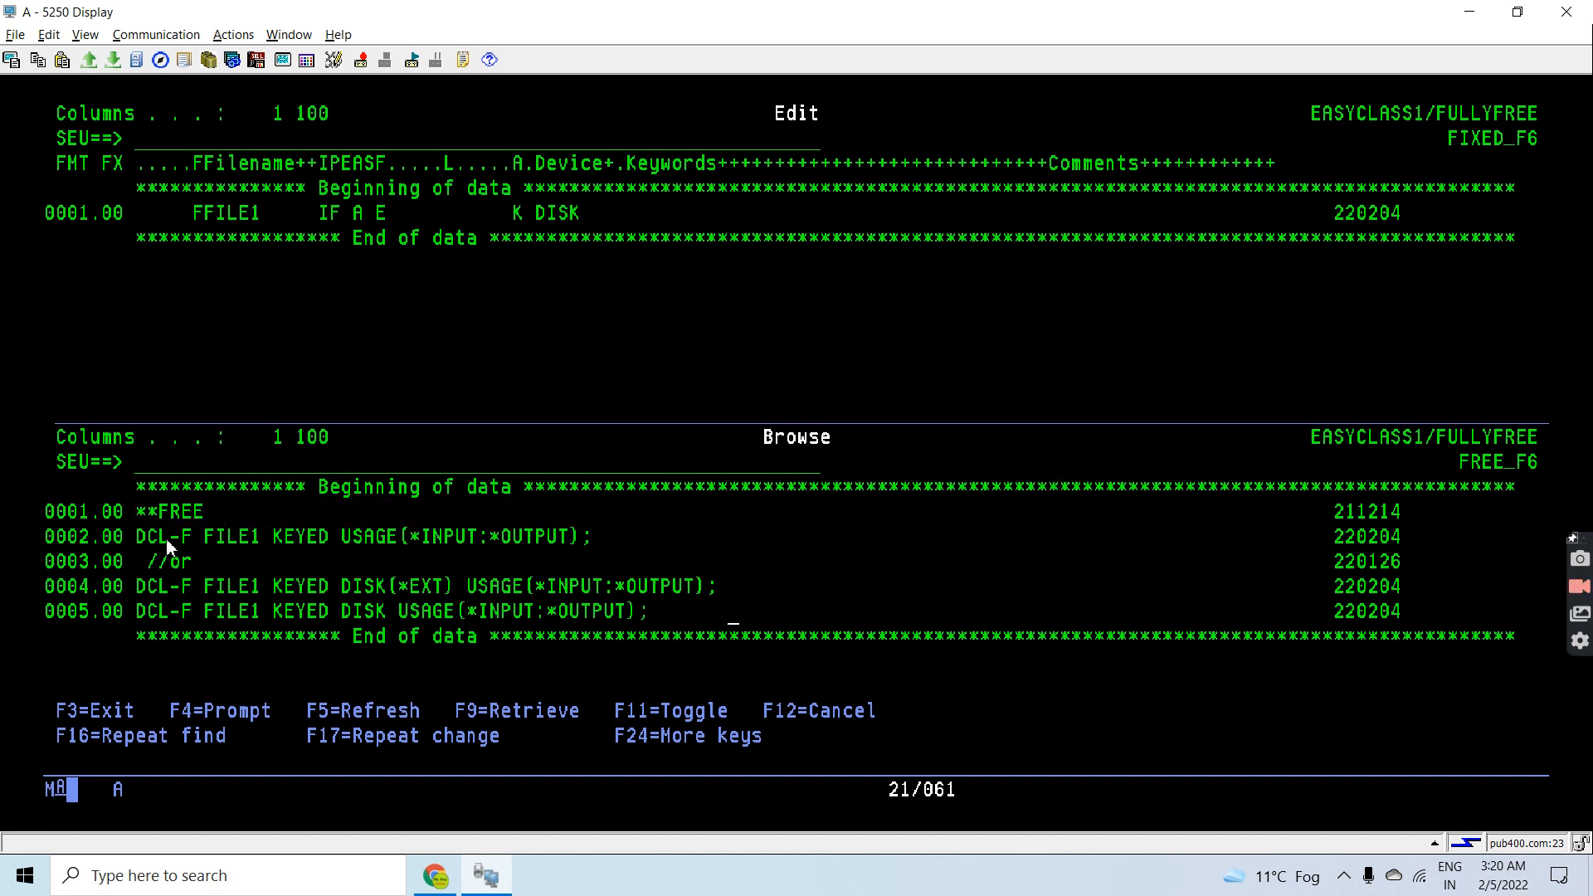
{"action": "mouse_move", "coordinate": [209, 546]}
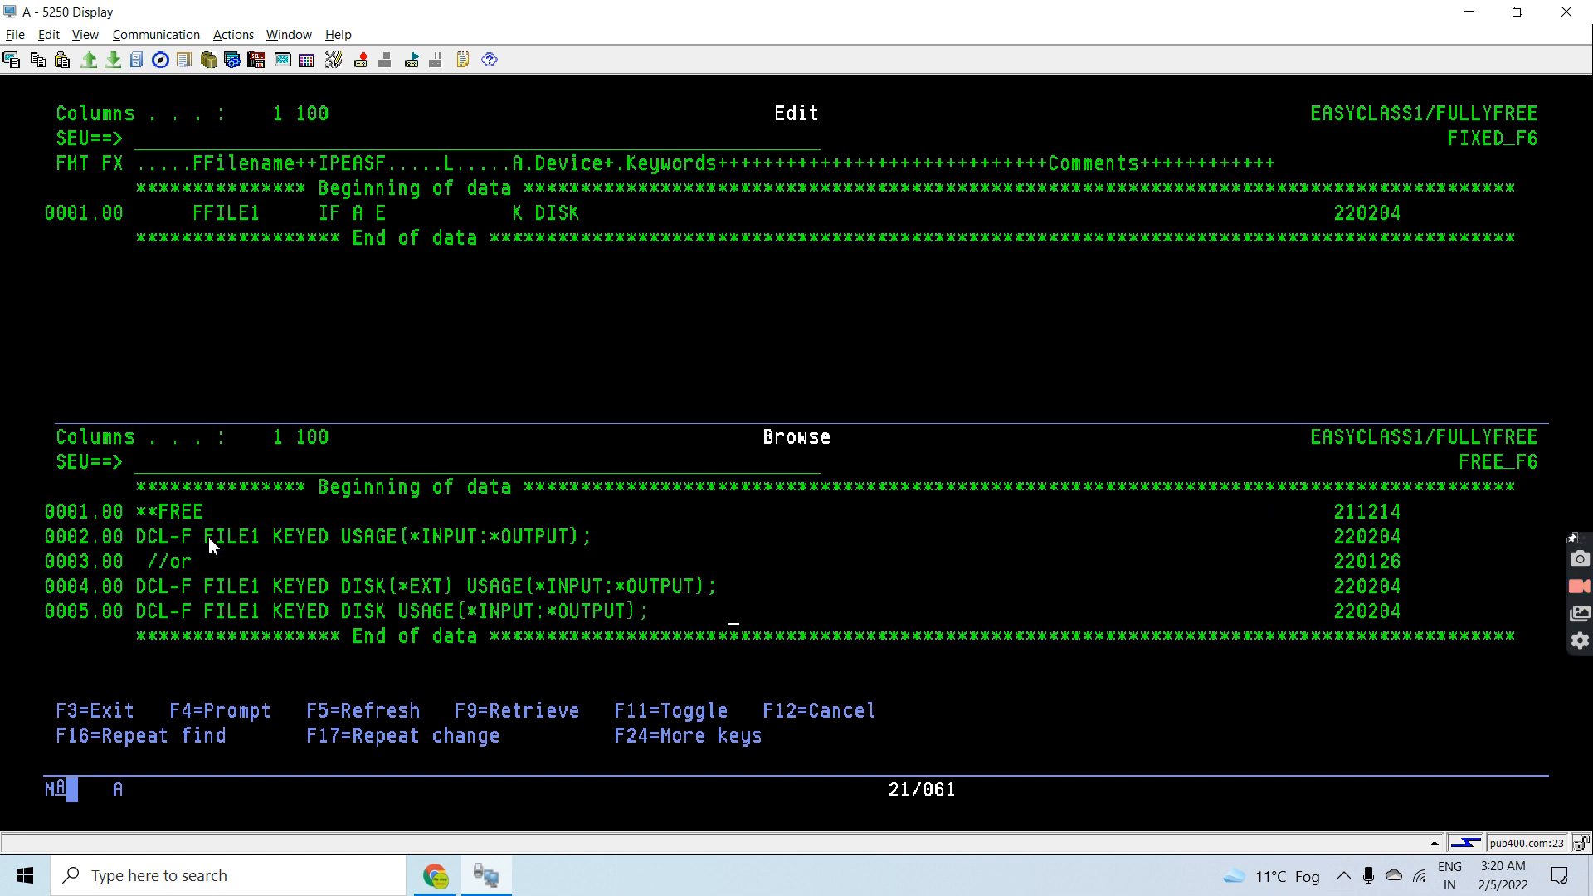
{"action": "mouse_move", "coordinate": [215, 550]}
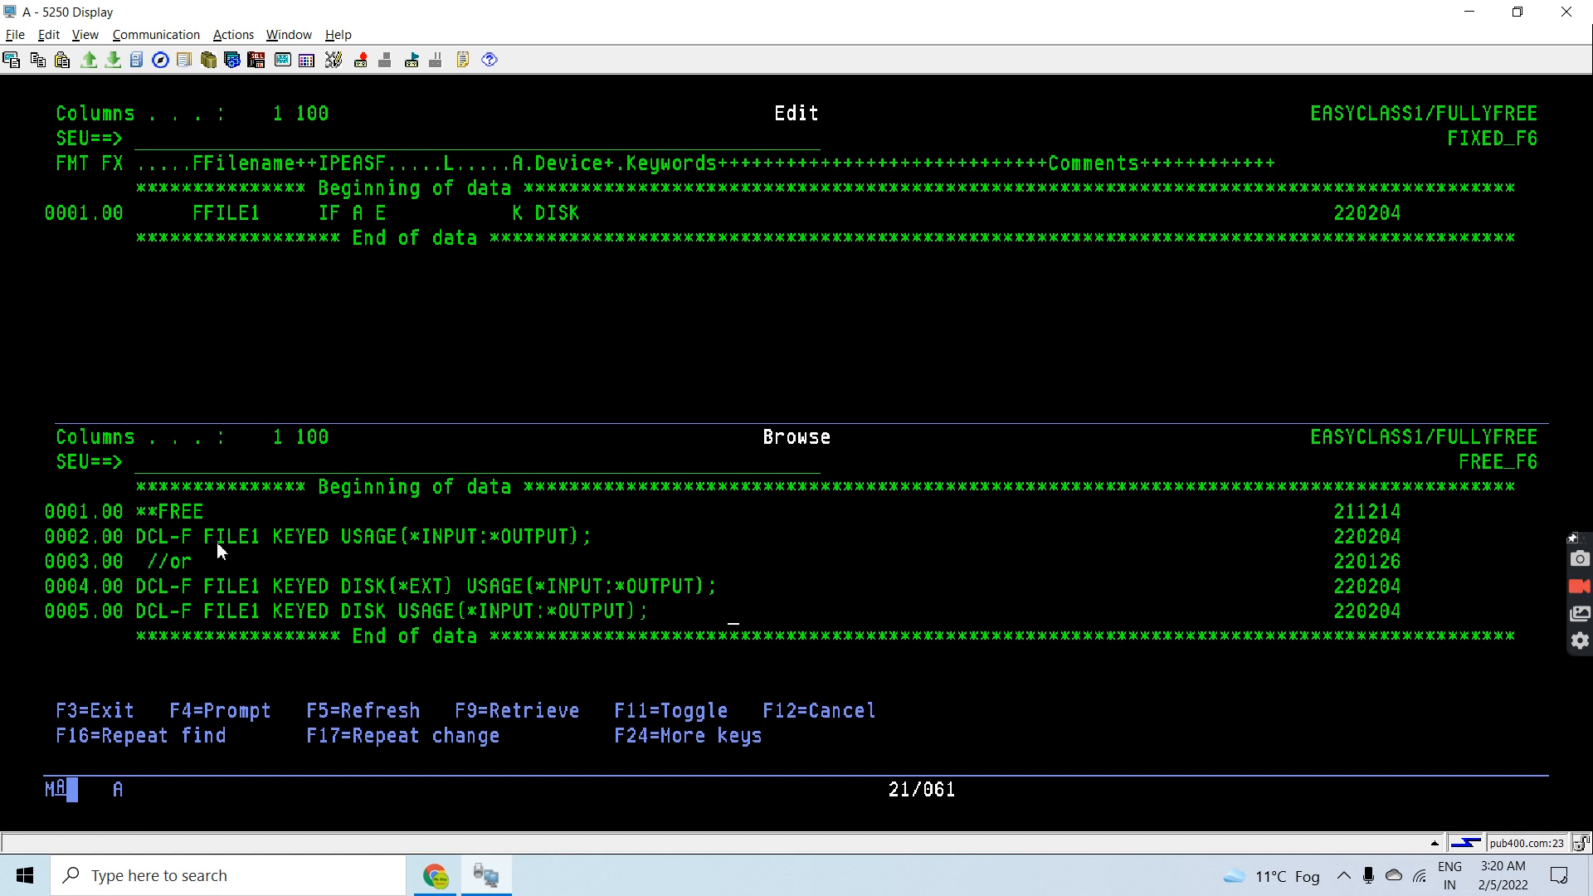
{"action": "double_click", "coordinate": [230, 535]}
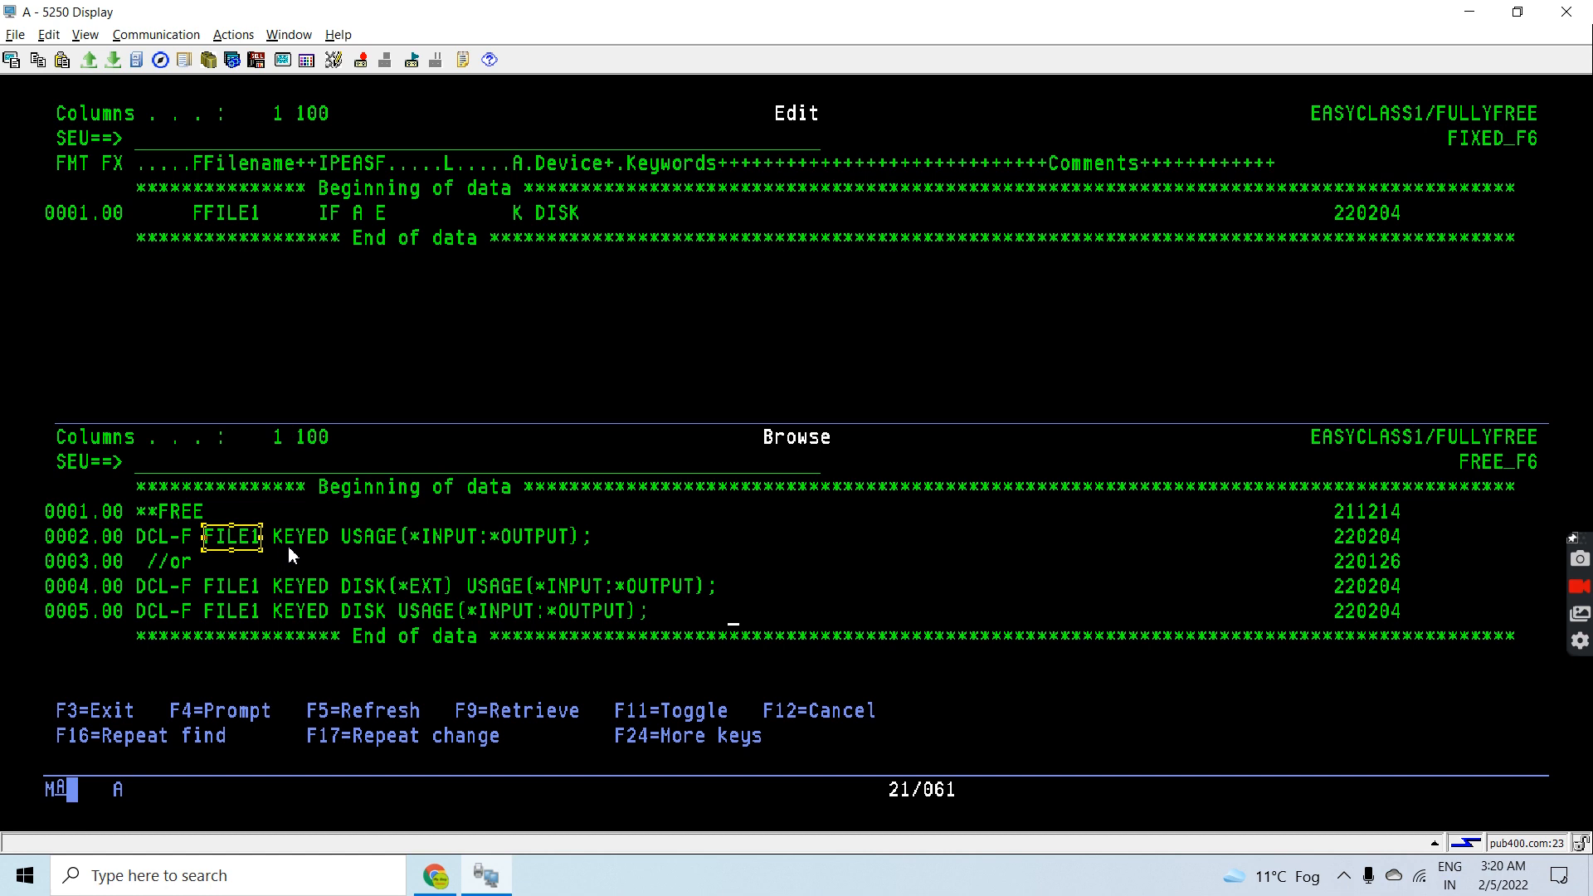
{"action": "left_click", "coordinate": [300, 536]}
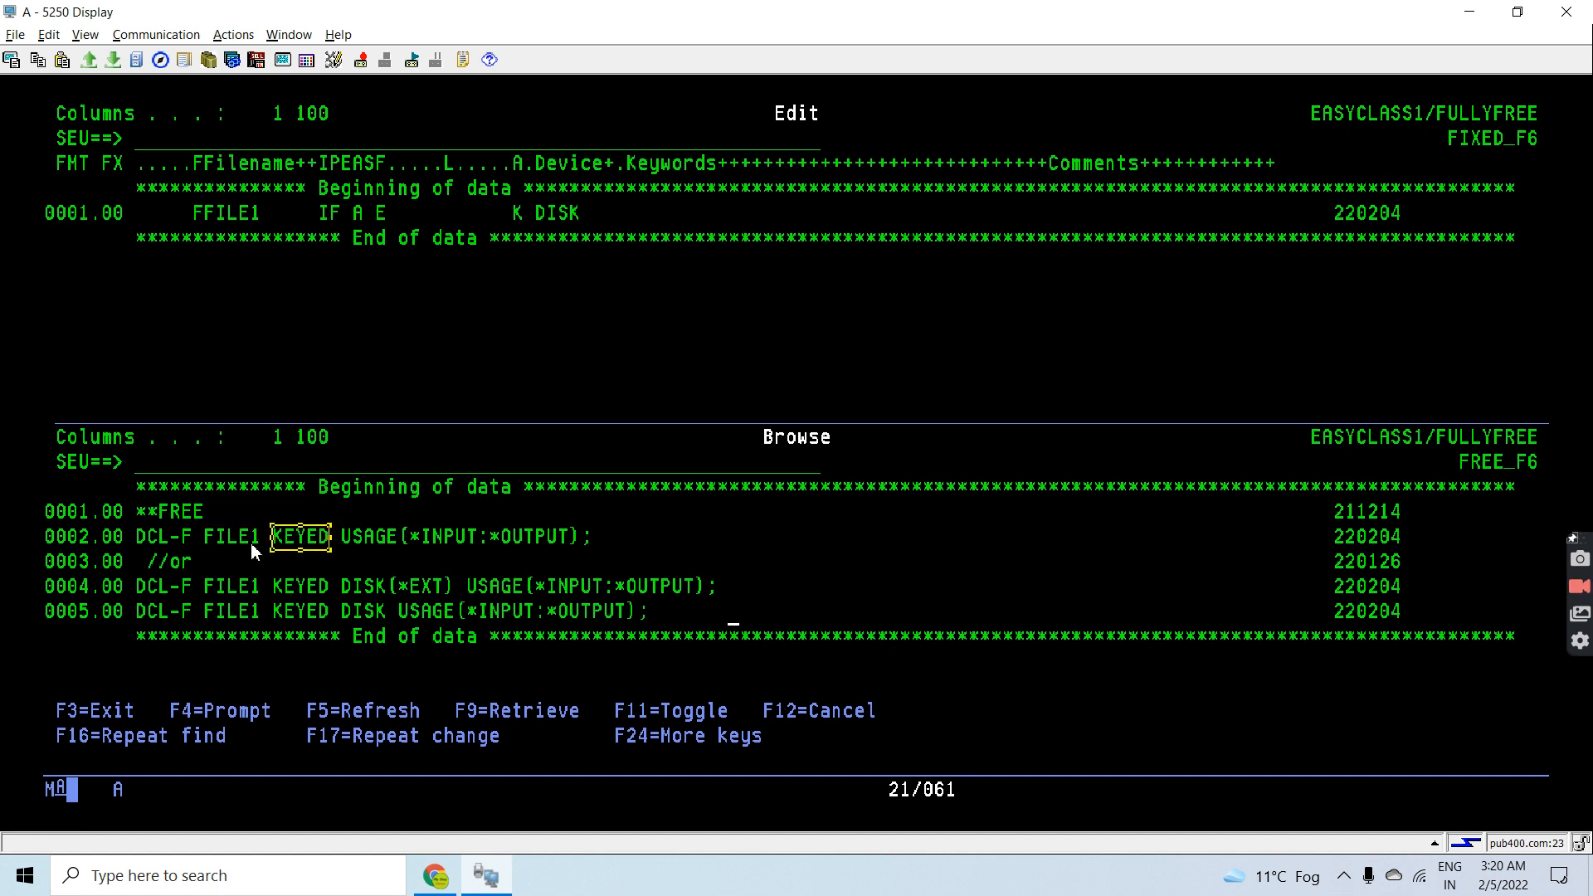
{"action": "left_click", "coordinate": [229, 536]}
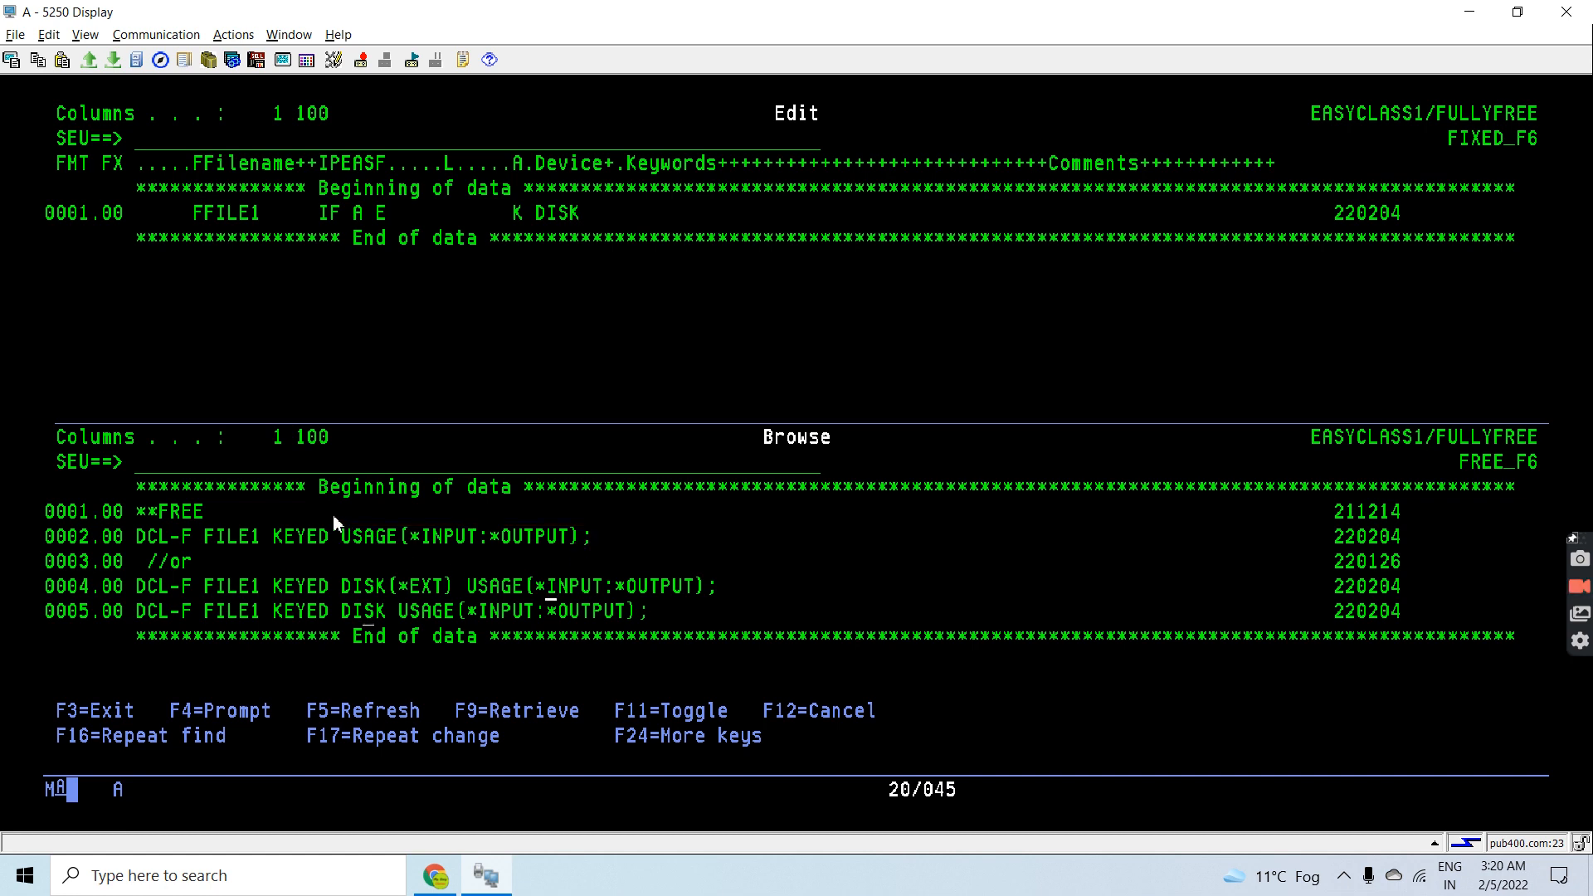
{"action": "double_click", "coordinate": [464, 536]}
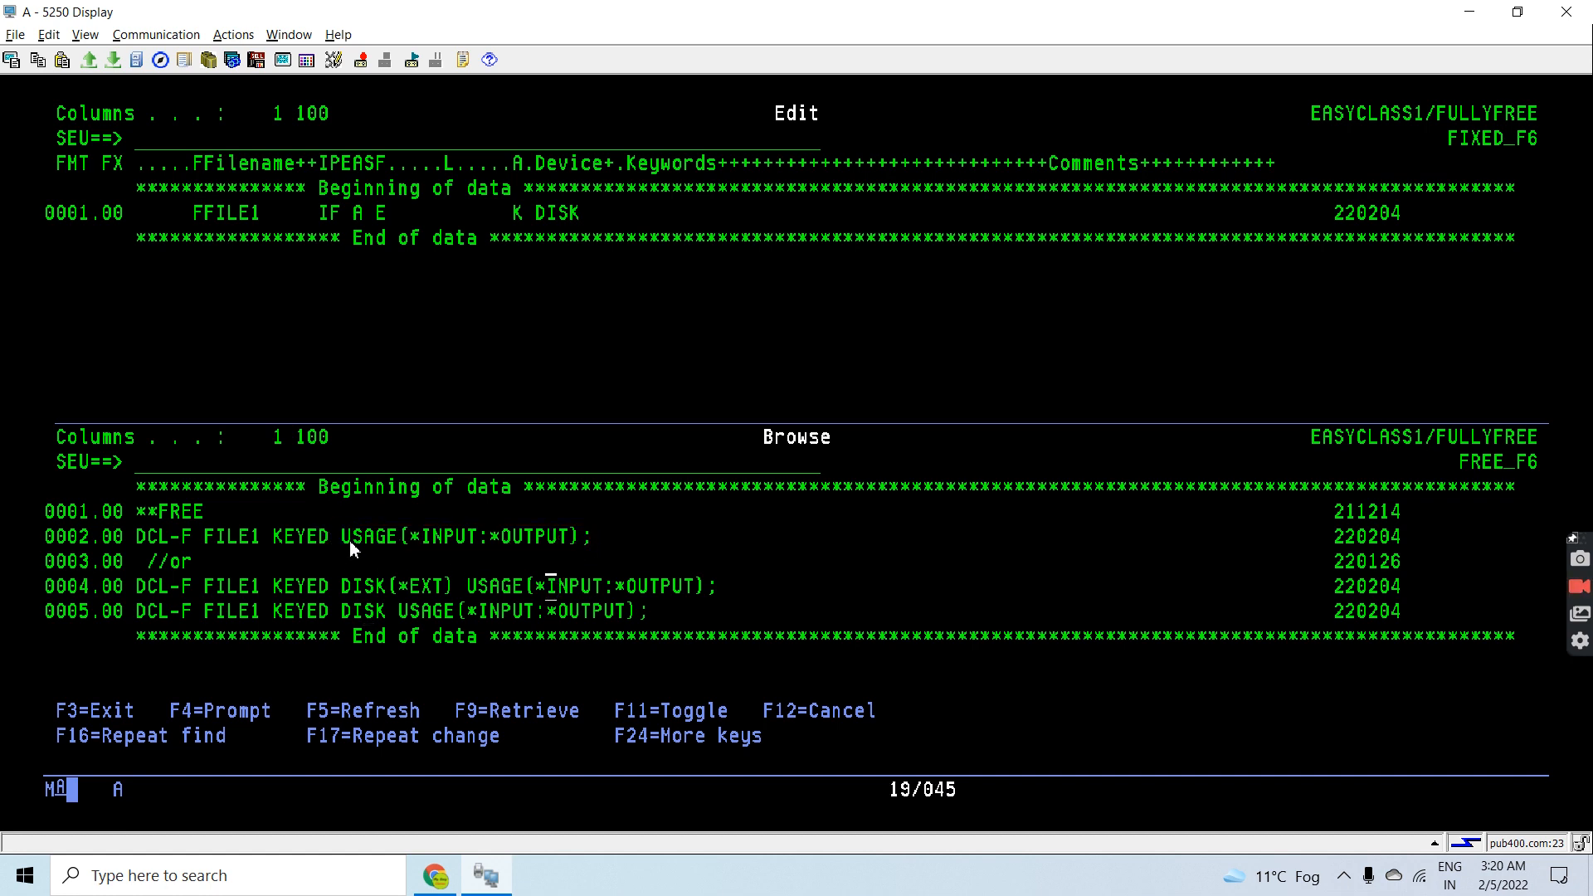
{"action": "mouse_move", "coordinate": [623, 569]}
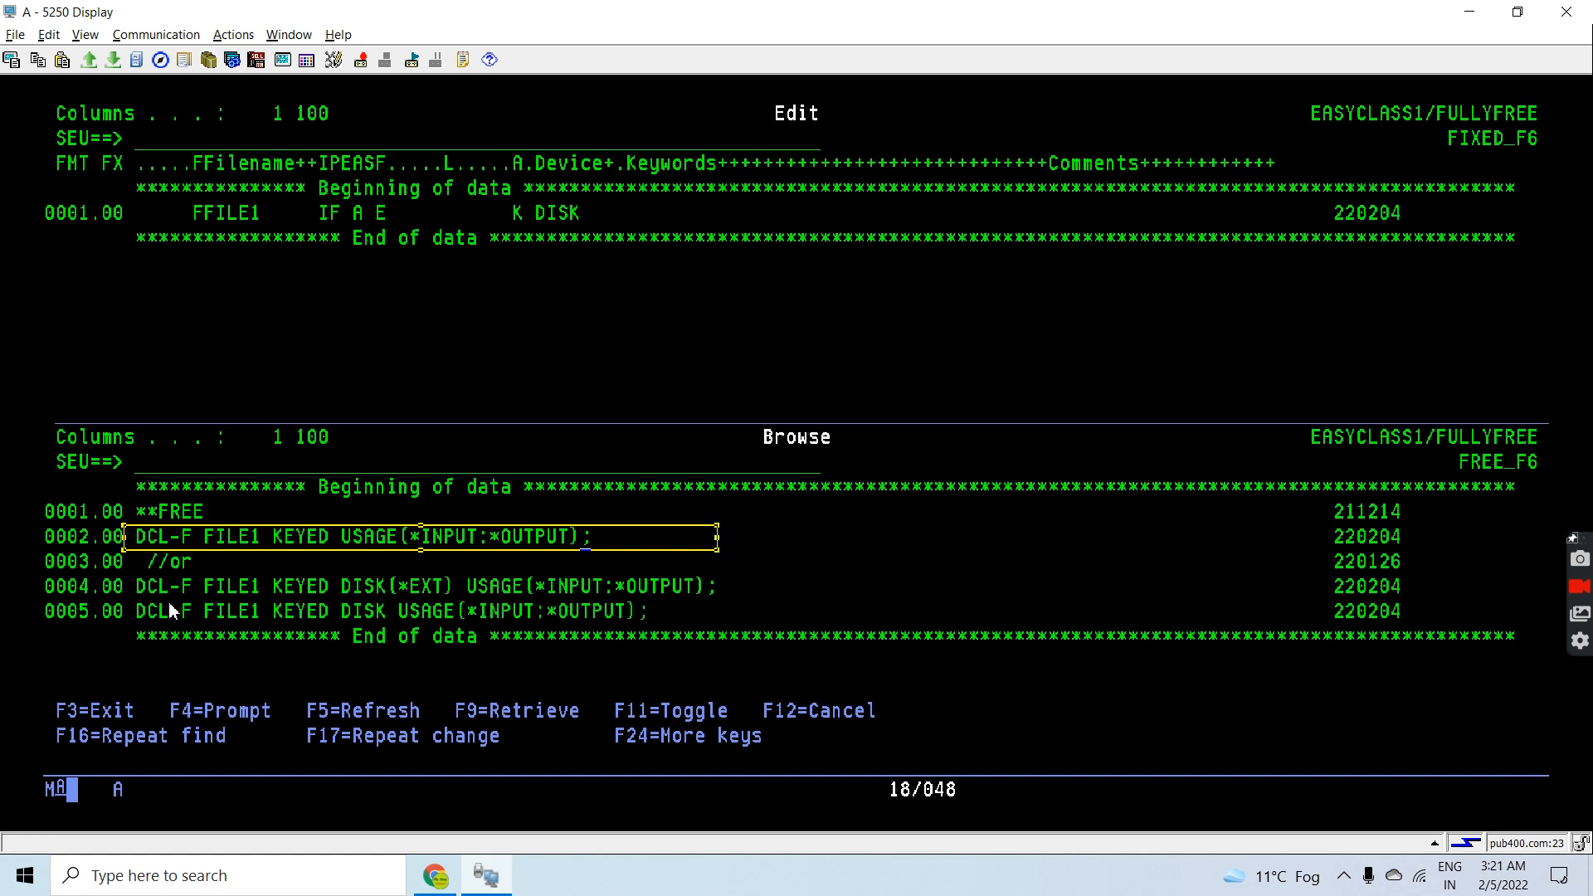
{"action": "mouse_move", "coordinate": [449, 626]}
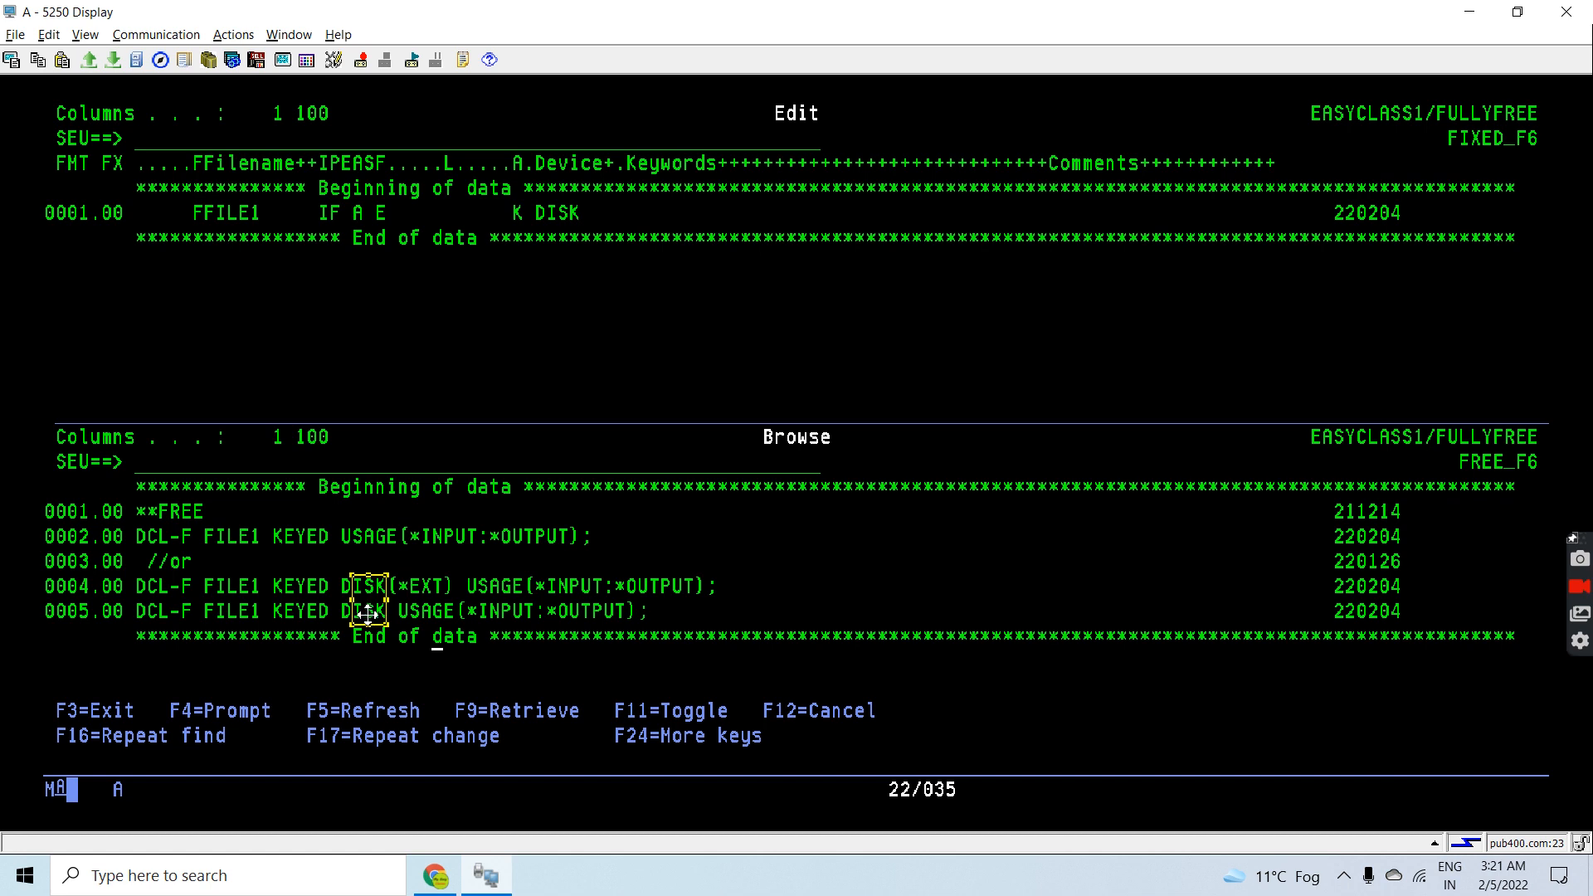
{"action": "mouse_move", "coordinate": [148, 546]}
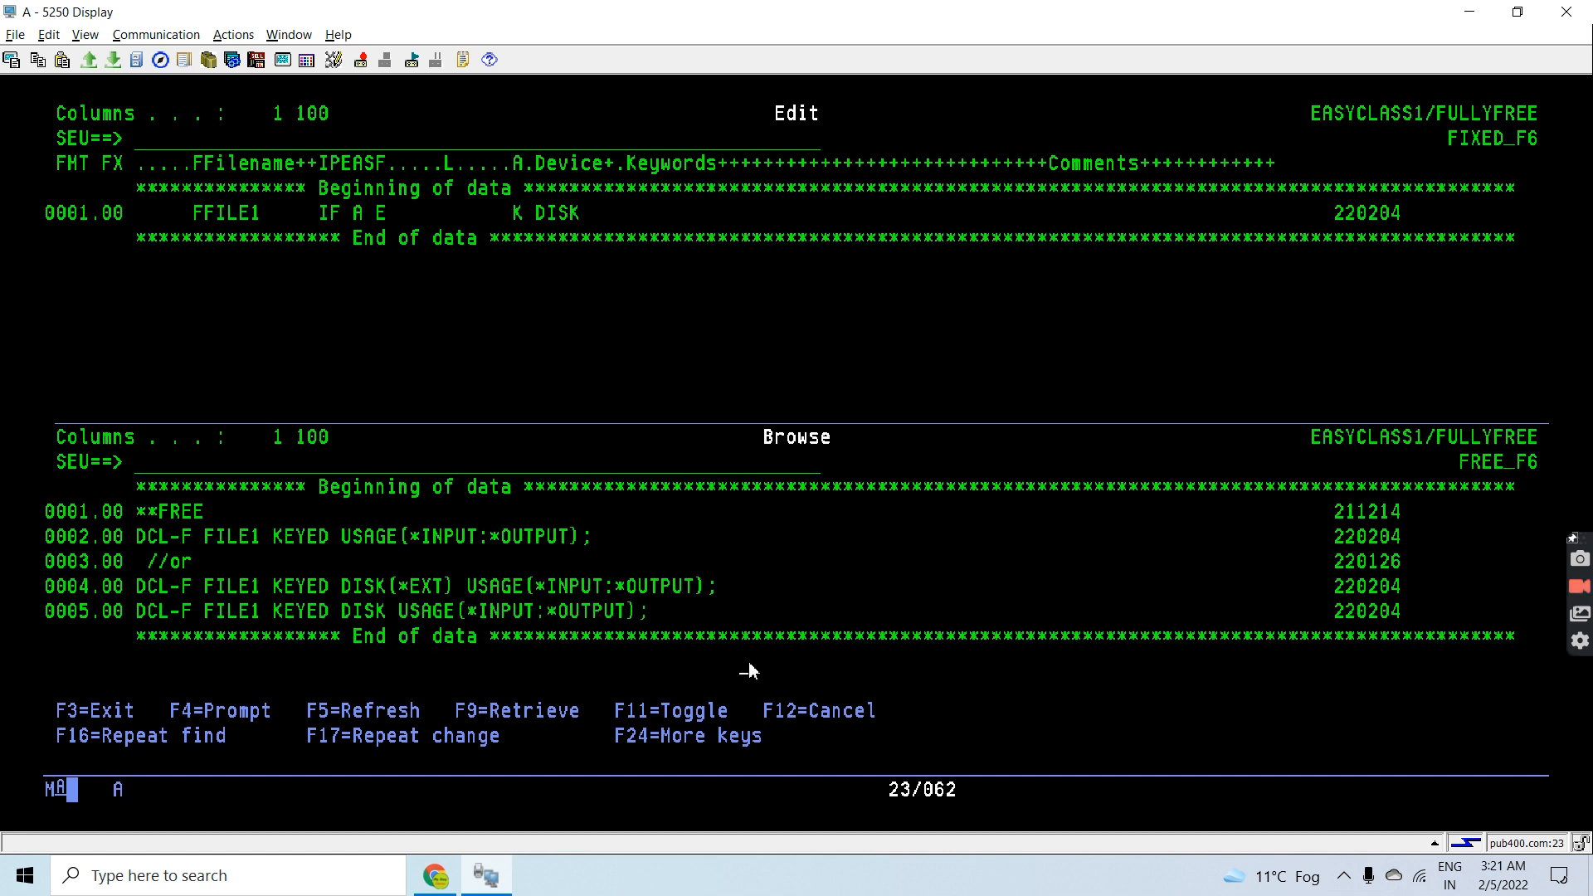
{"action": "mouse_move", "coordinate": [91, 211]}
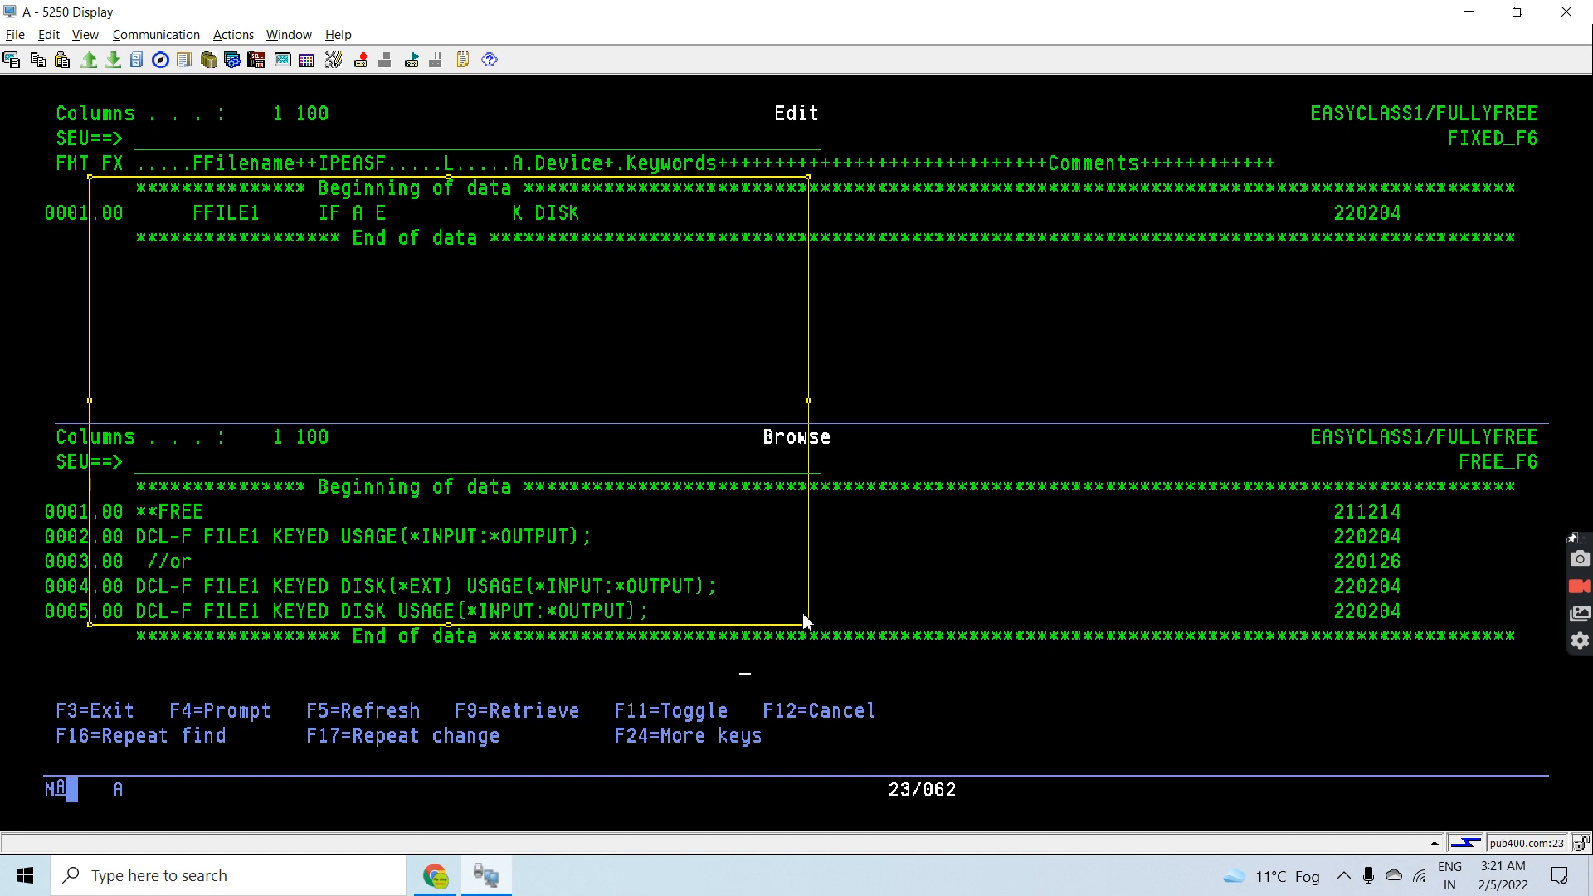
{"action": "mouse_move", "coordinate": [488, 239]}
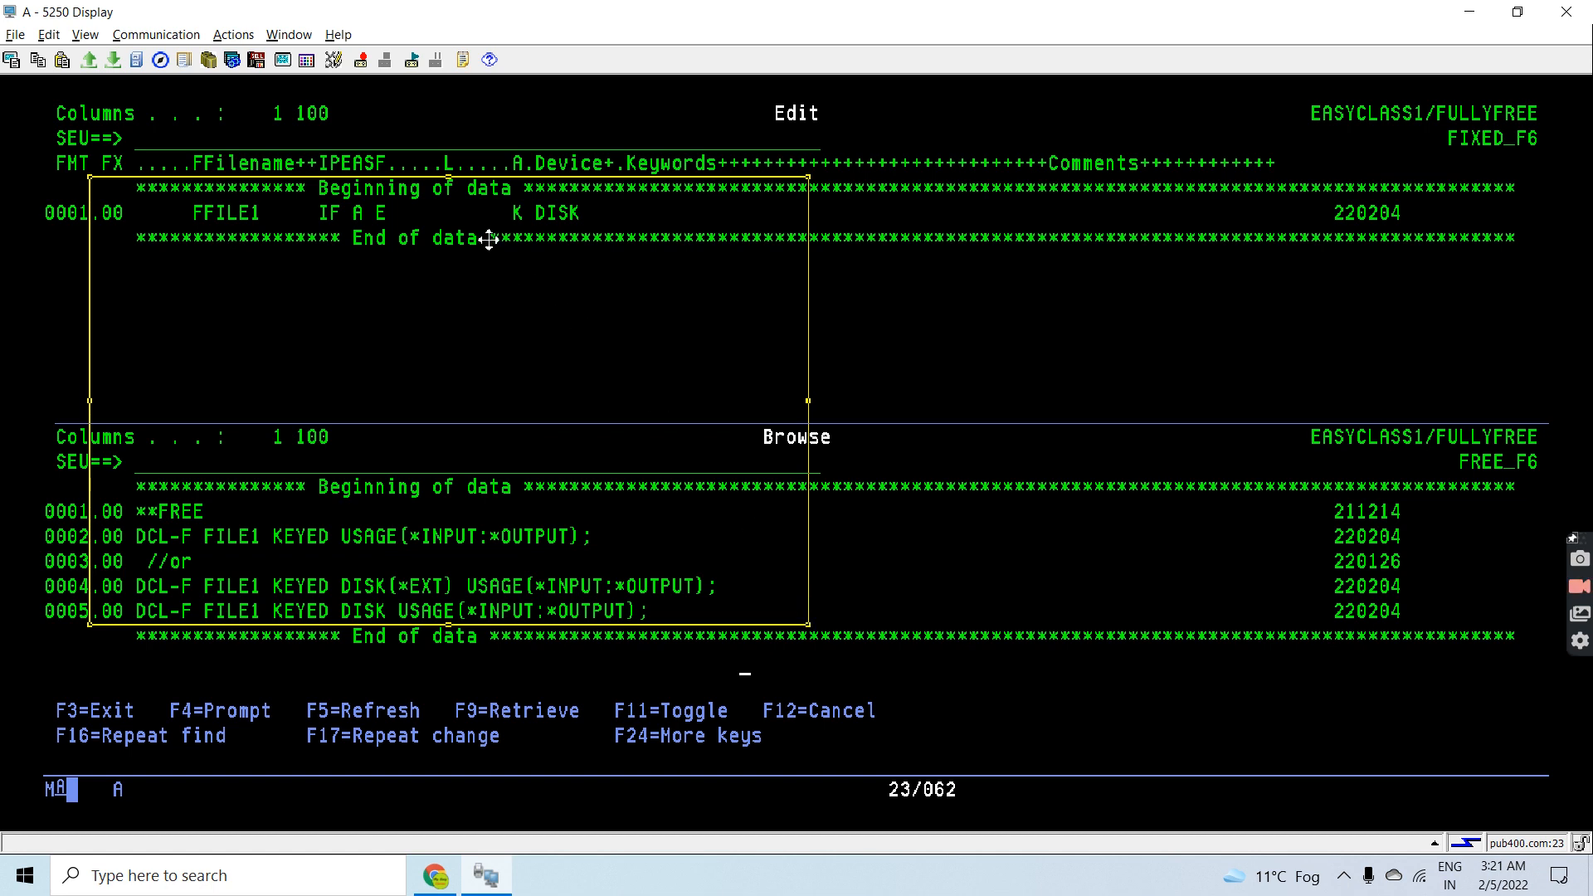
{"action": "mouse_move", "coordinate": [525, 320]}
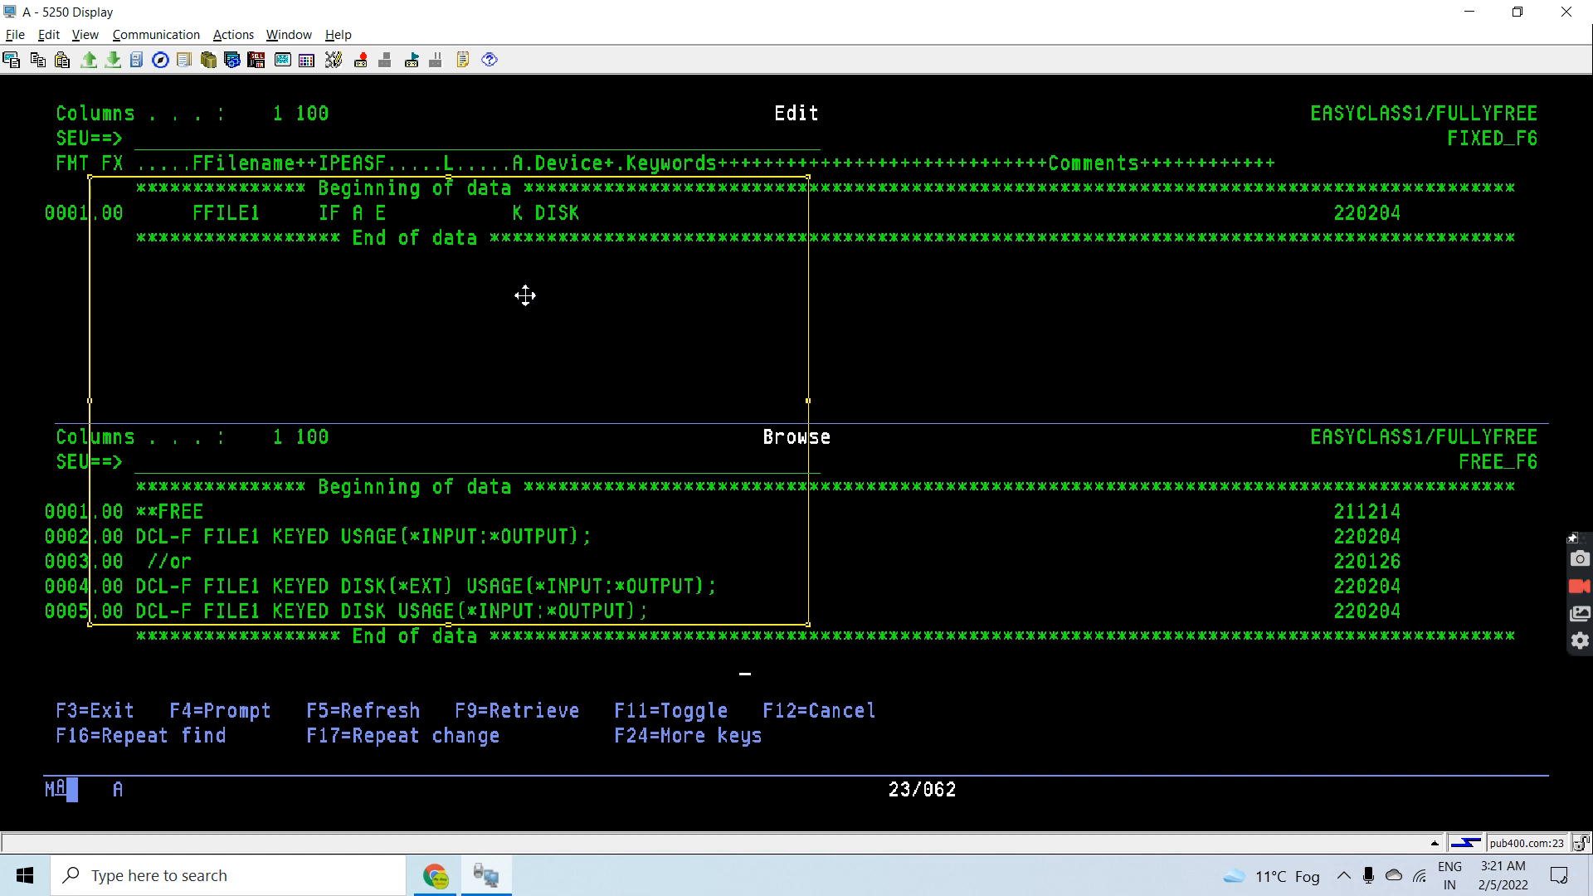
{"action": "mouse_move", "coordinate": [644, 582]}
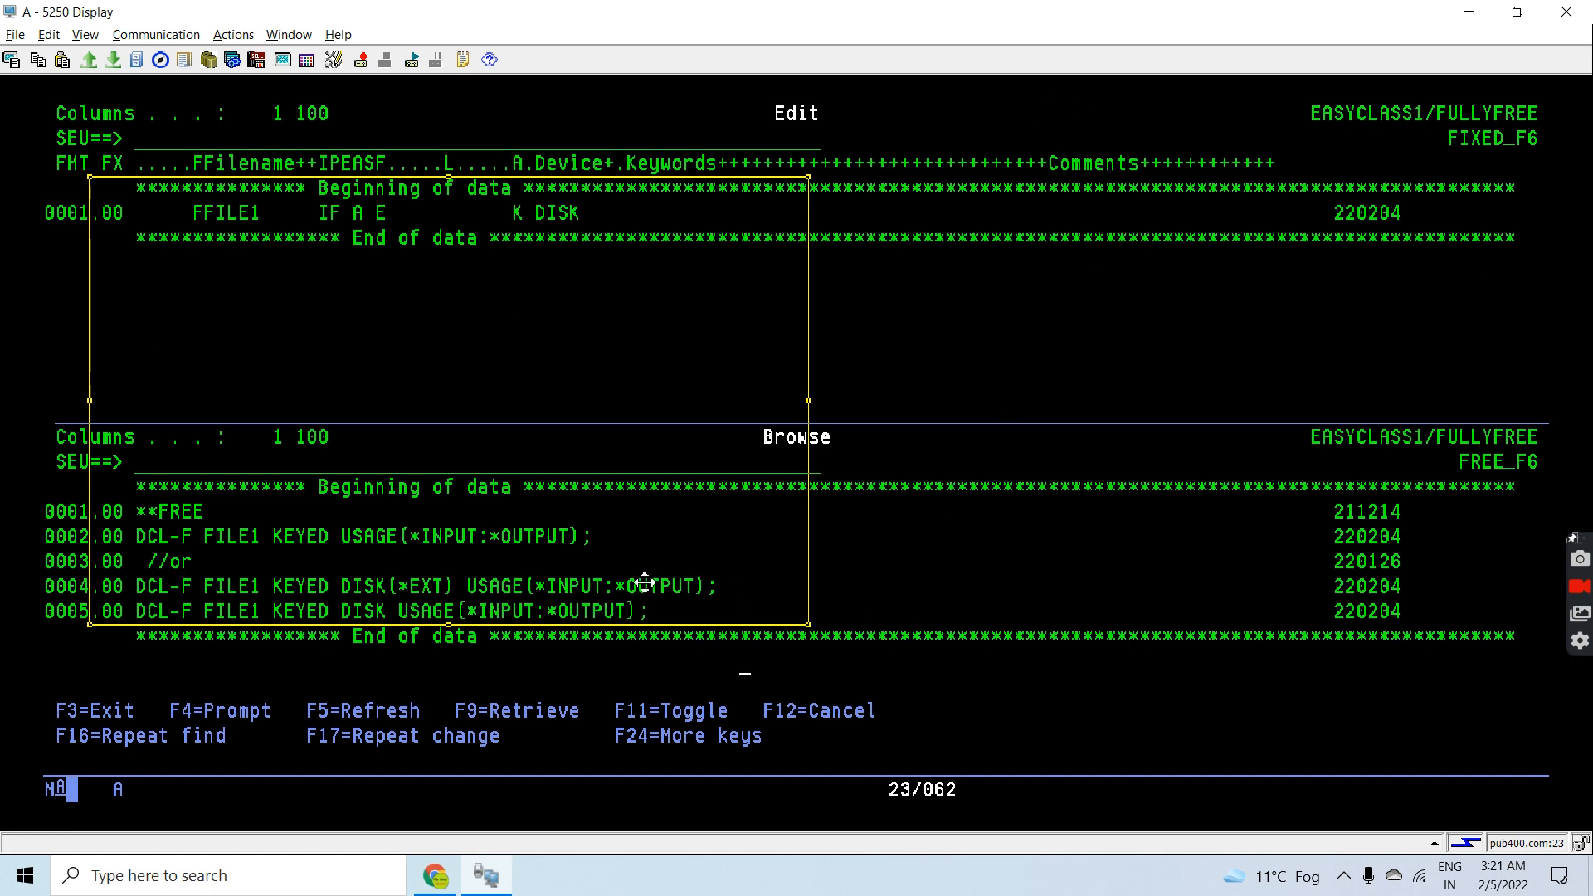